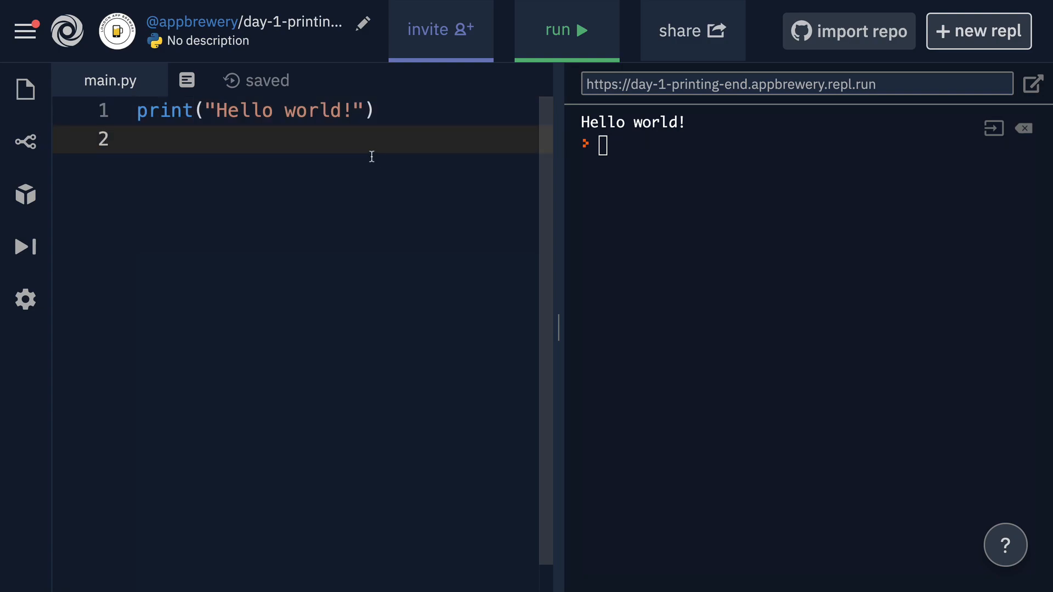
Duplicate the print line to three copies, run to print Hello world! three times, then undo
{"action": "triple_click", "coordinate": [255, 109]}
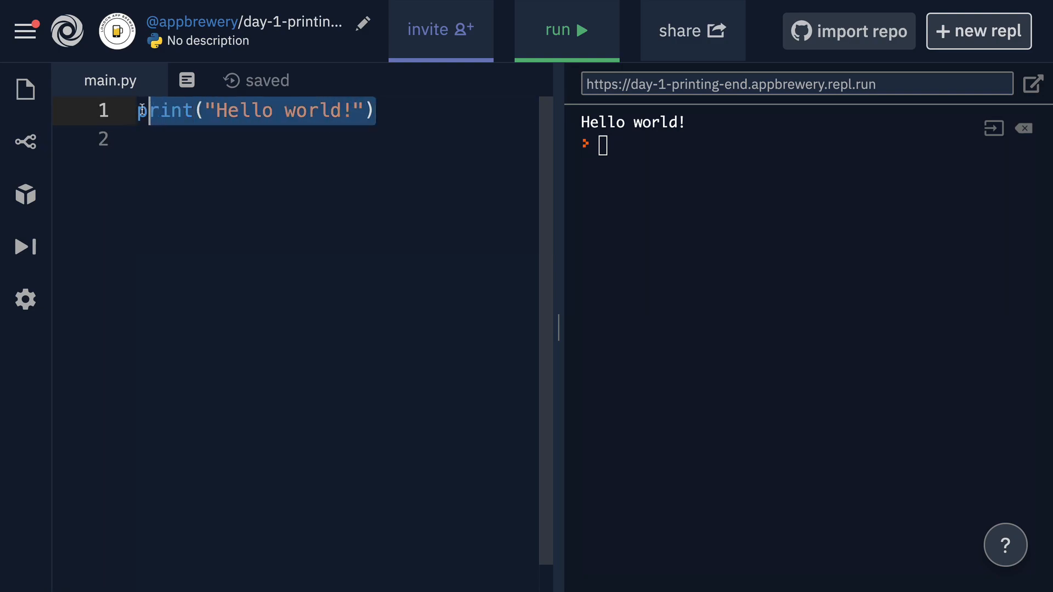
{"action": "mouse_move", "coordinate": [396, 133]}
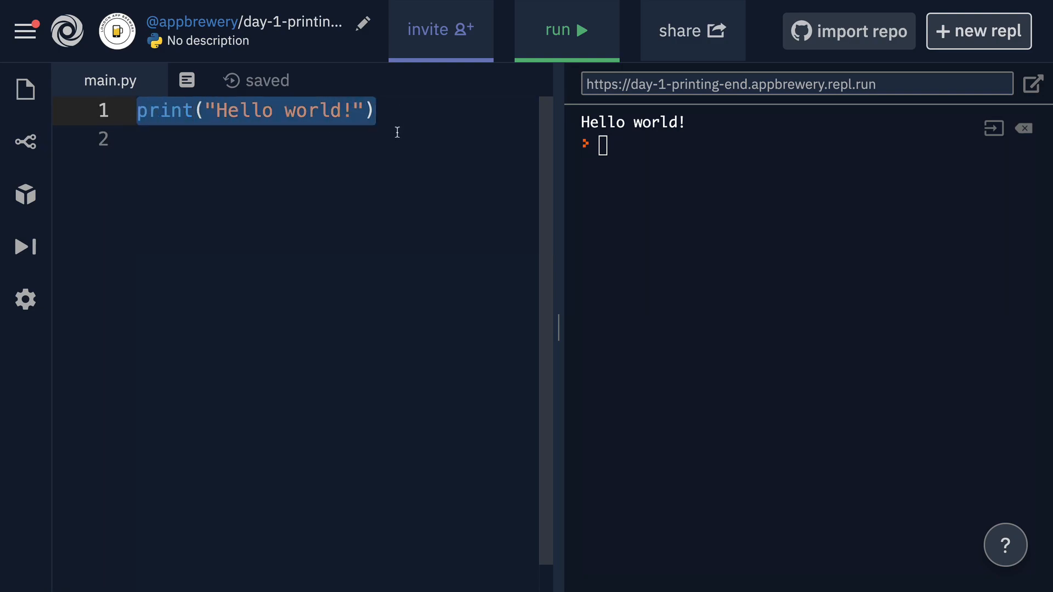
{"action": "left_click", "coordinate": [420, 110]}
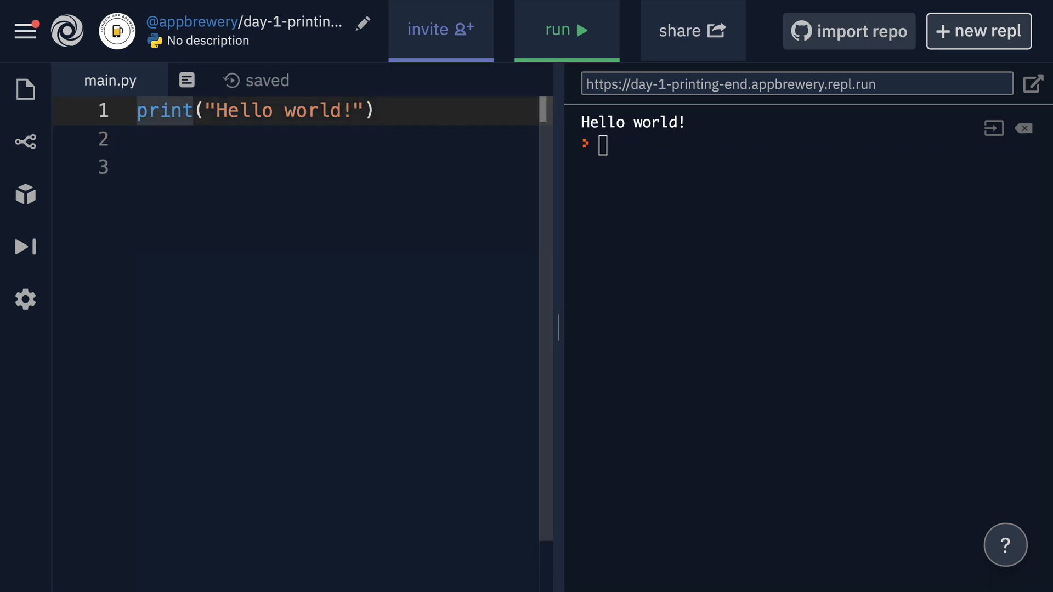
{"action": "triple_click", "coordinate": [256, 110]}
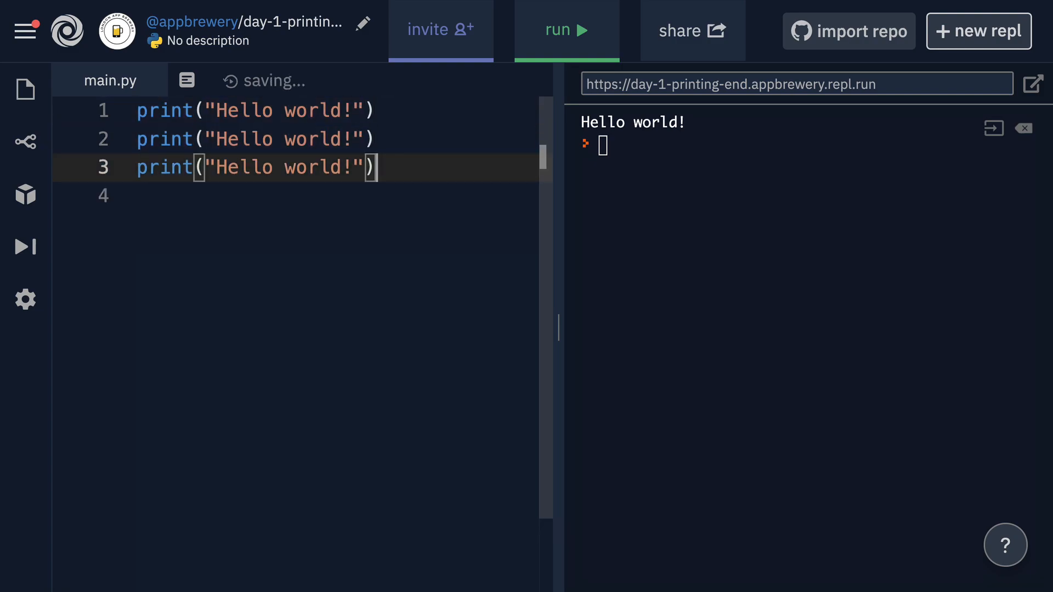
{"action": "left_click", "coordinate": [566, 30]}
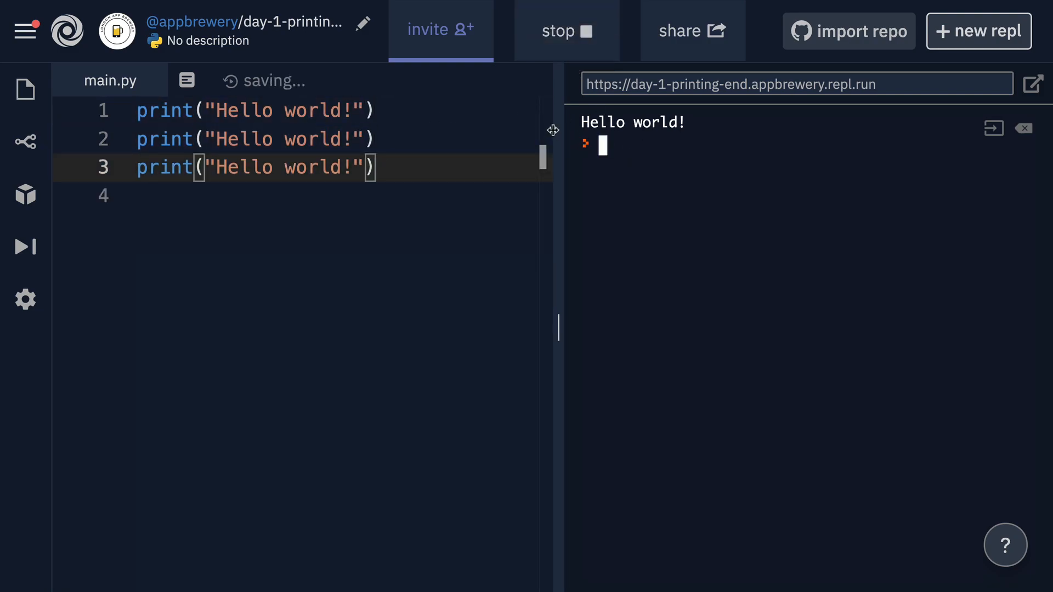
{"action": "left_click", "coordinate": [566, 31]}
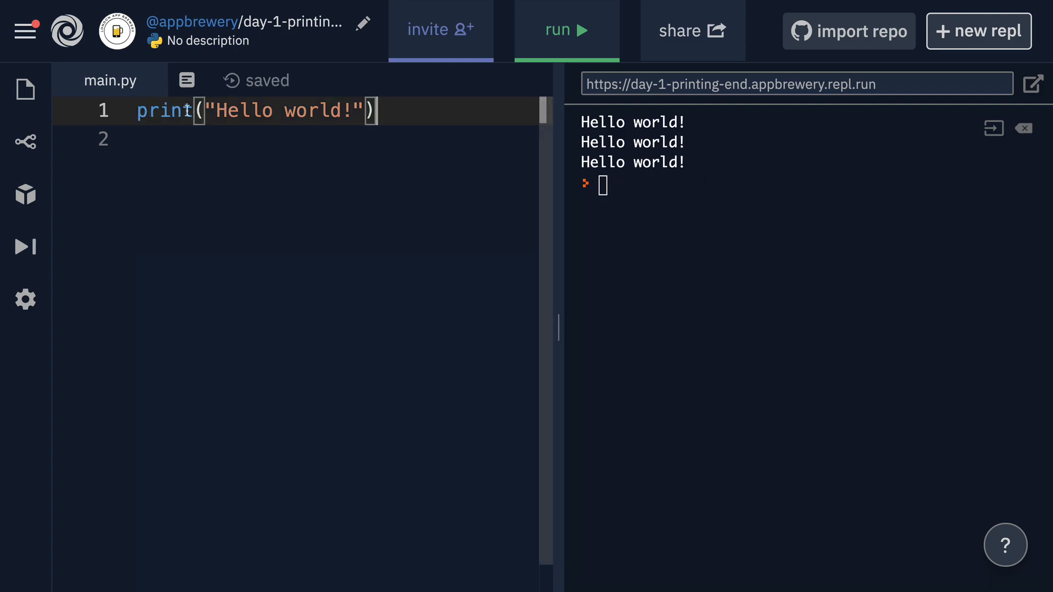
{"action": "mouse_move", "coordinate": [163, 123]}
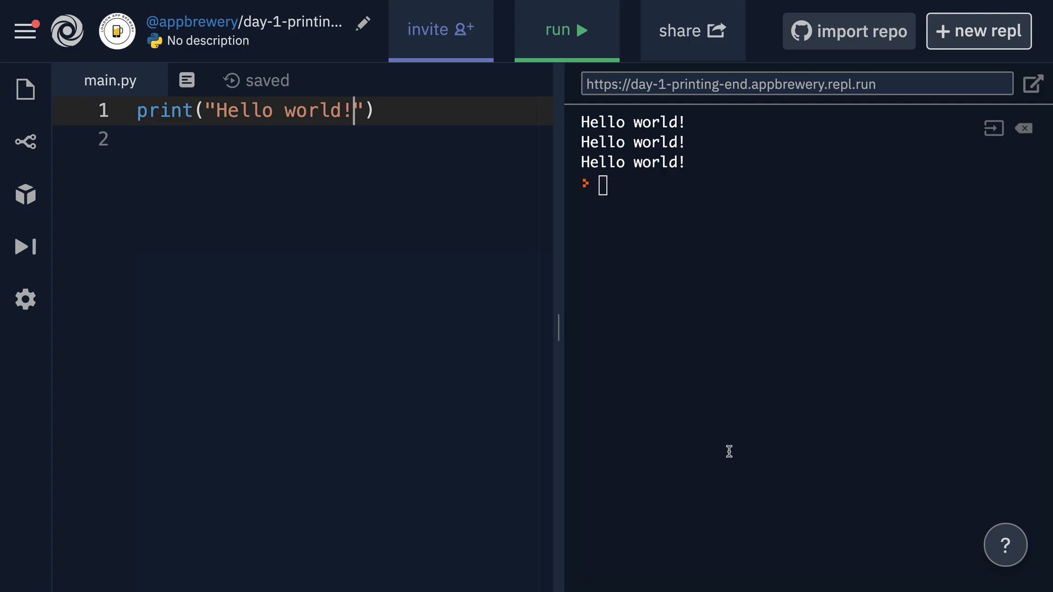
Extend the string to "Hello world!\nHello world!" so one print gives two lines
{"action": "type", "text": "\\"}
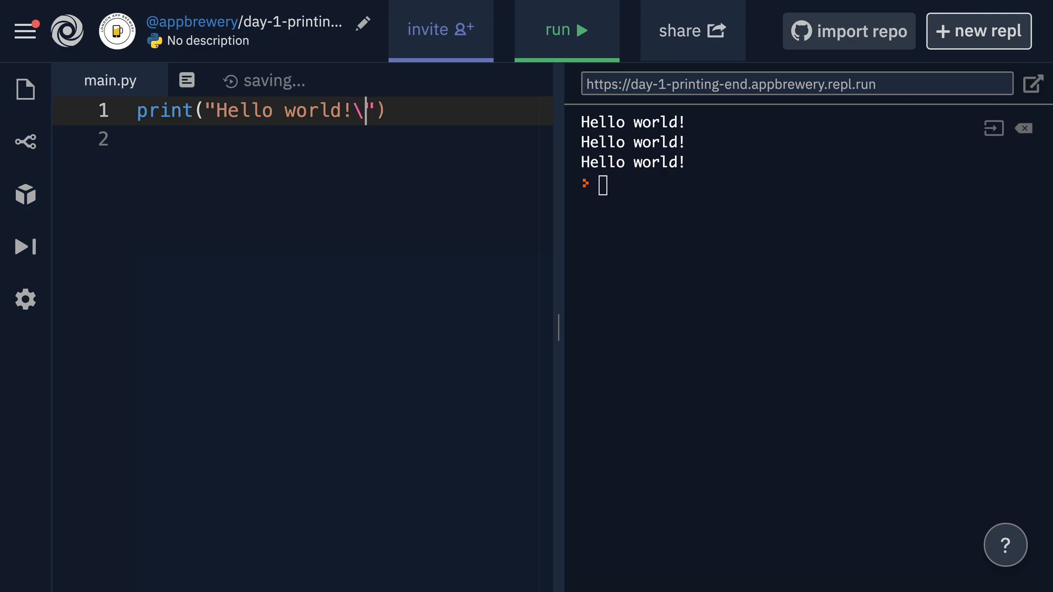
{"action": "type", "text": "n"}
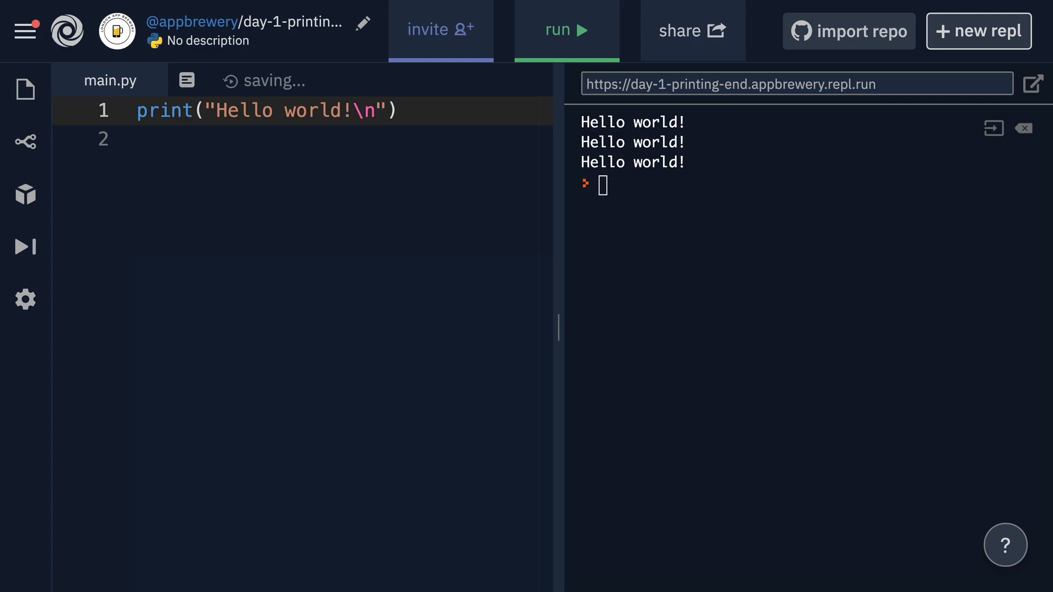
{"action": "type", "text": "H"}
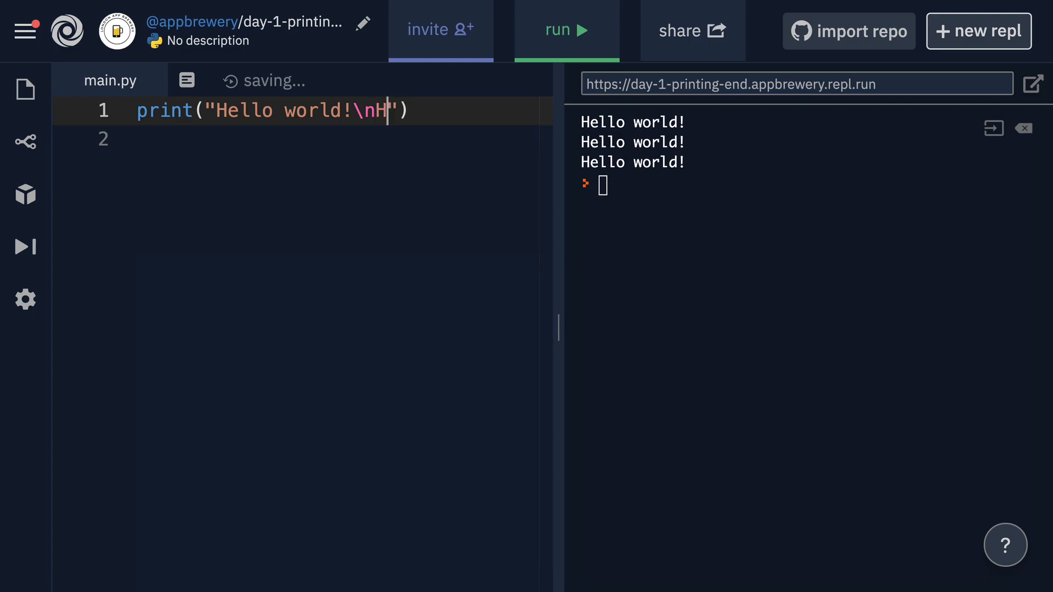
{"action": "type", "text": "ello world!"}
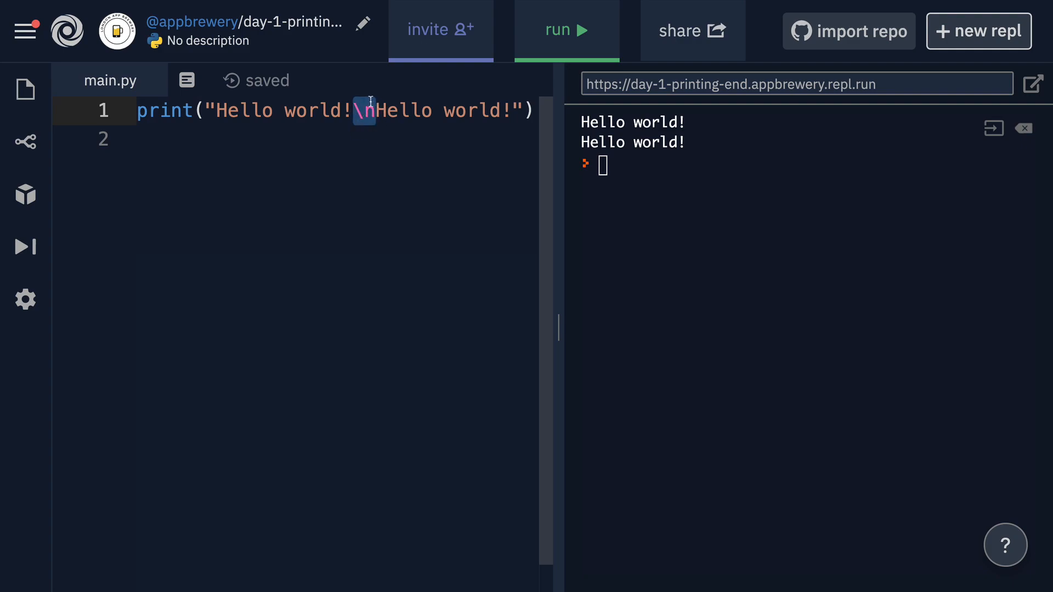
{"action": "mouse_move", "coordinate": [688, 162]}
{"action": "type", "text": "\\n "}
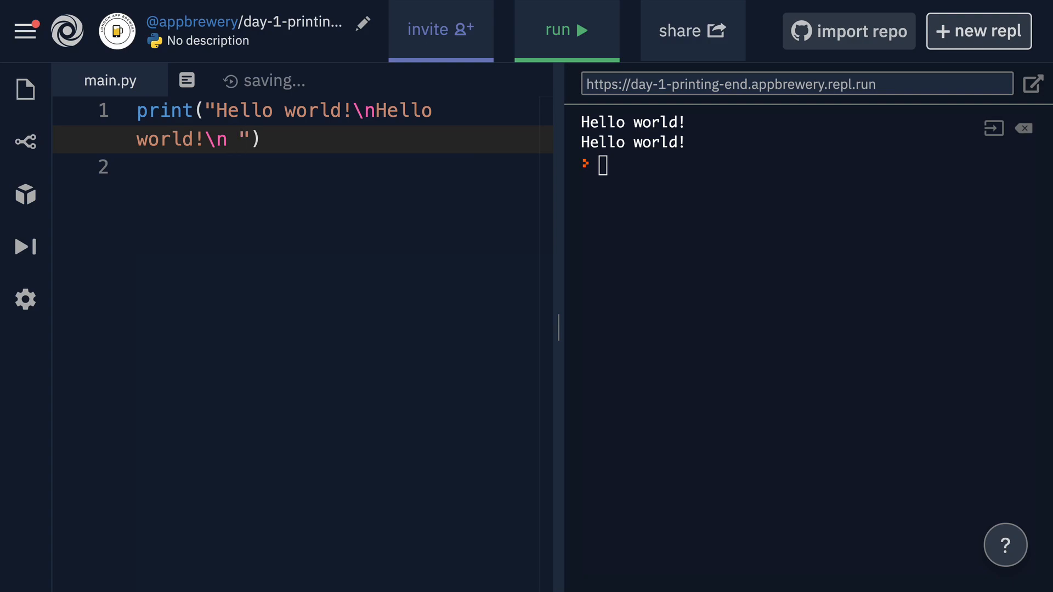
{"action": "mouse_move", "coordinate": [584, 163]}
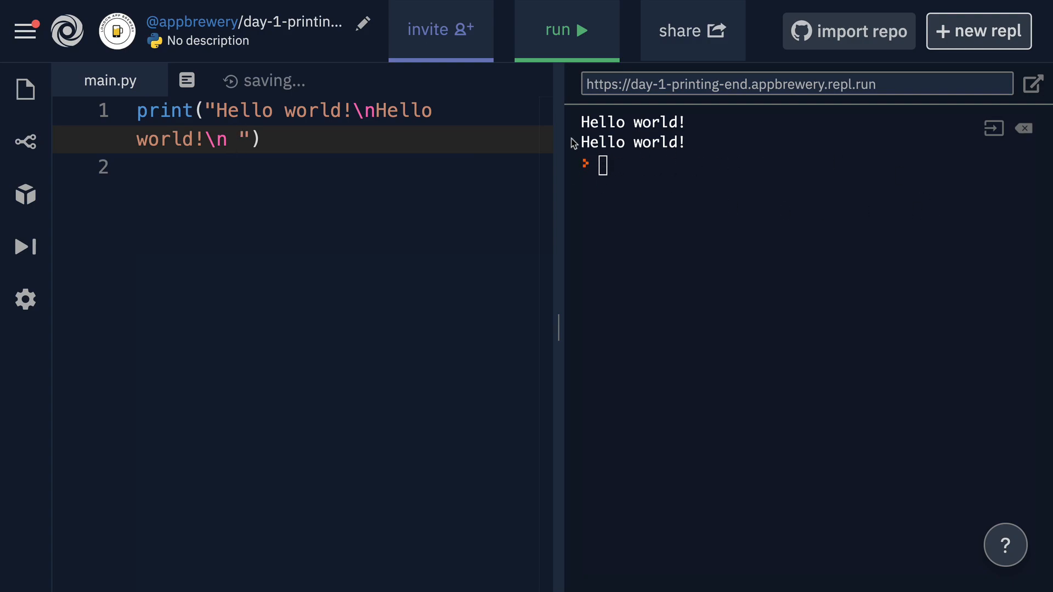
Clean the stray space after the second \n and run to print three Hello world! lines
{"action": "key", "text": "Backspace"}
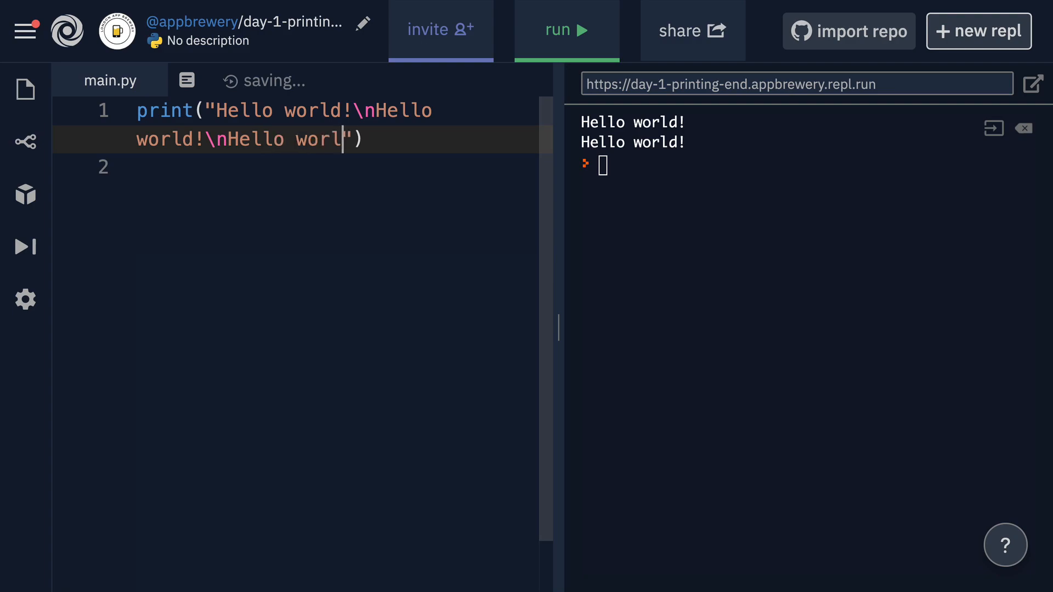
{"action": "left_click", "coordinate": [566, 31]}
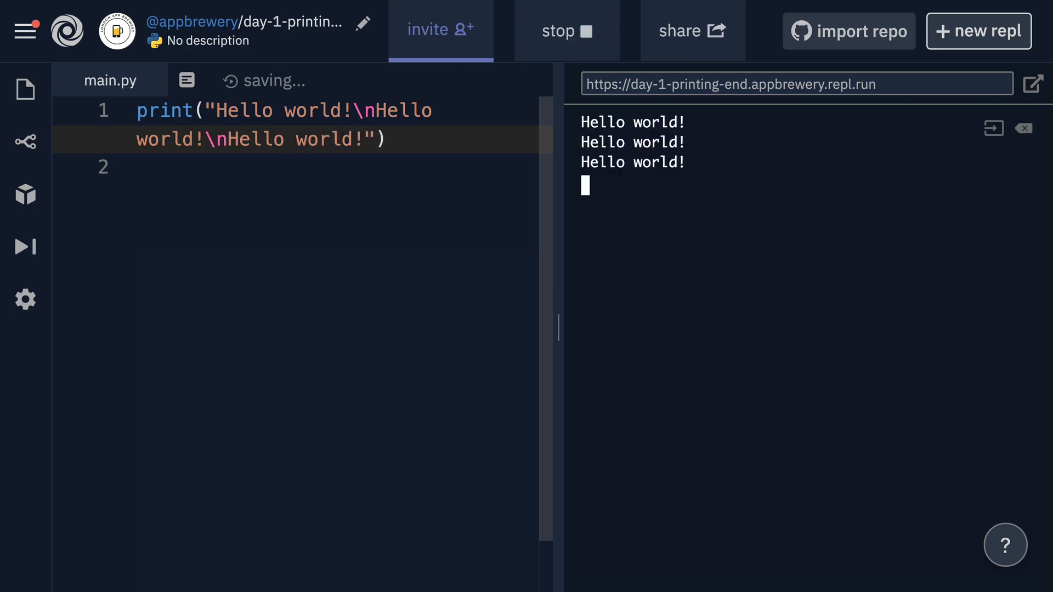
{"action": "left_click", "coordinate": [566, 30]}
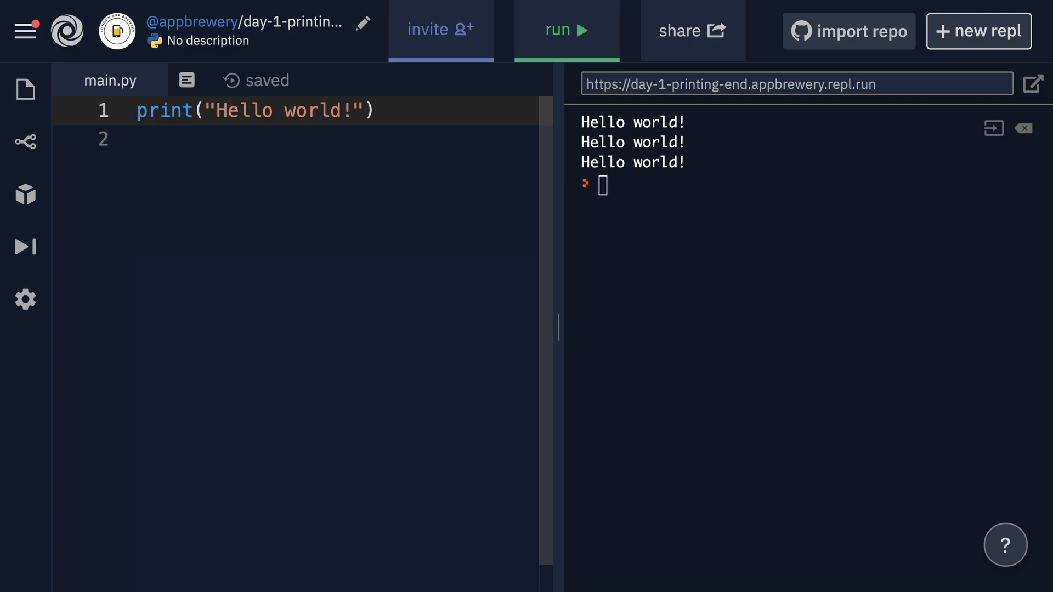
Rewrite the line as print("Hello" + "Angela") by trimming world! and appending + "Angela"
{"action": "key", "text": "Backspace"}
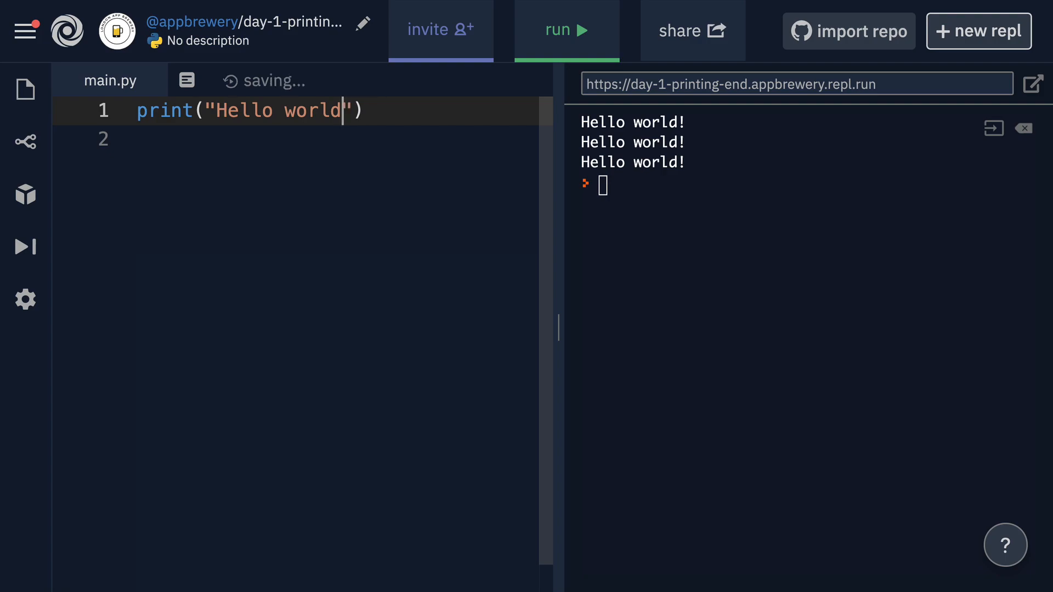
{"action": "key", "text": "Backspace"}
{"action": "type", "text": "\""}
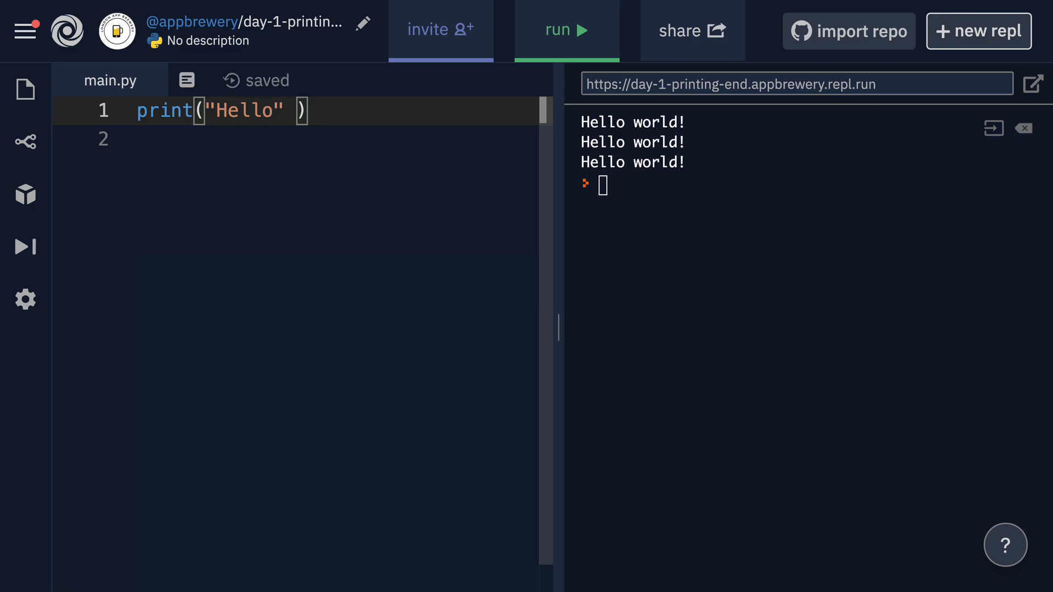
{"action": "type", "text": "+"}
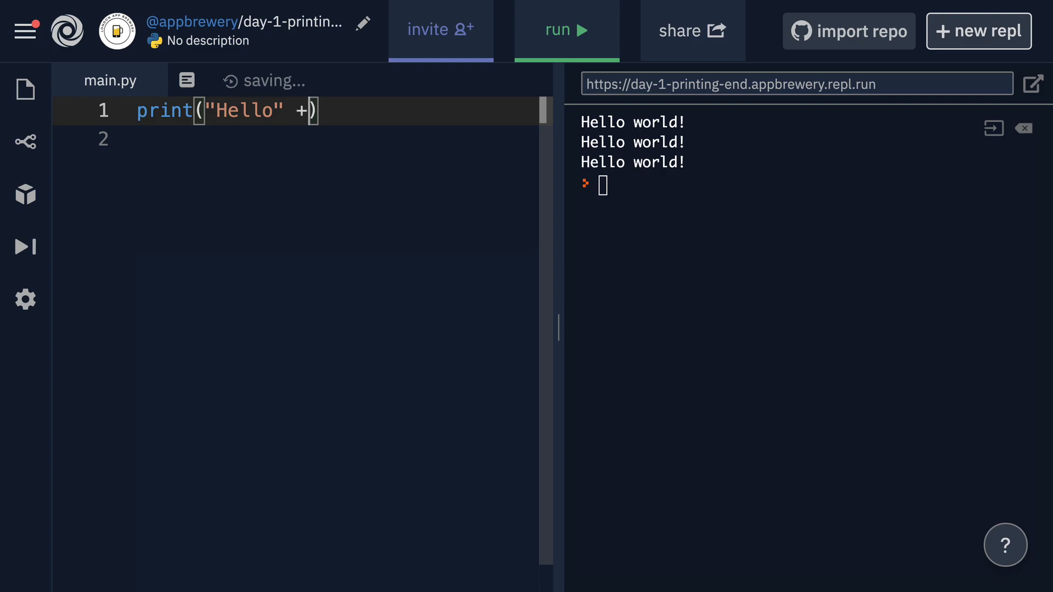
{"action": "type", "text": "\"\""}
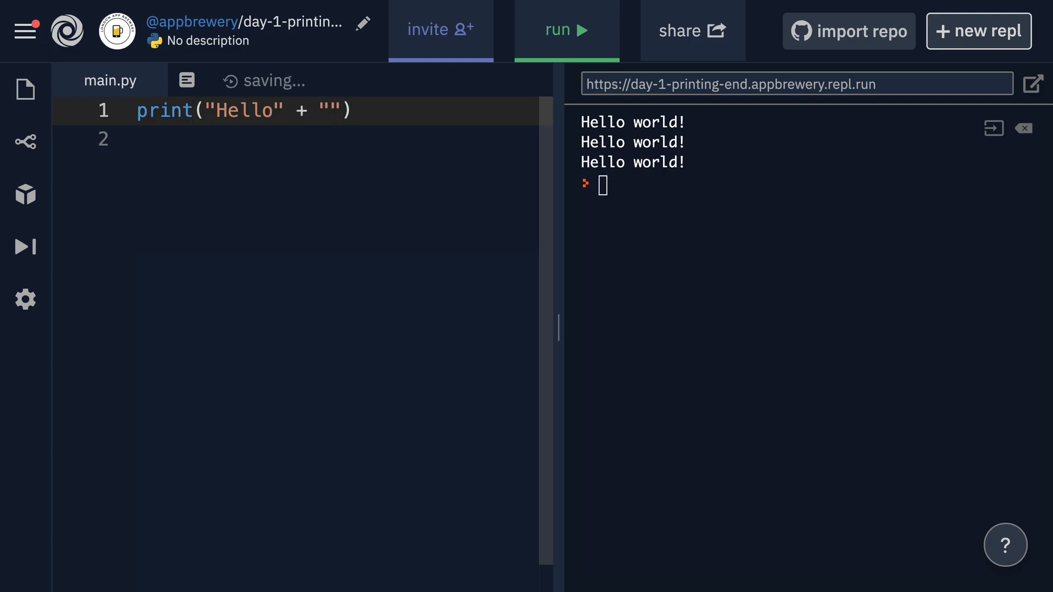
{"action": "type", "text": "Angela"}
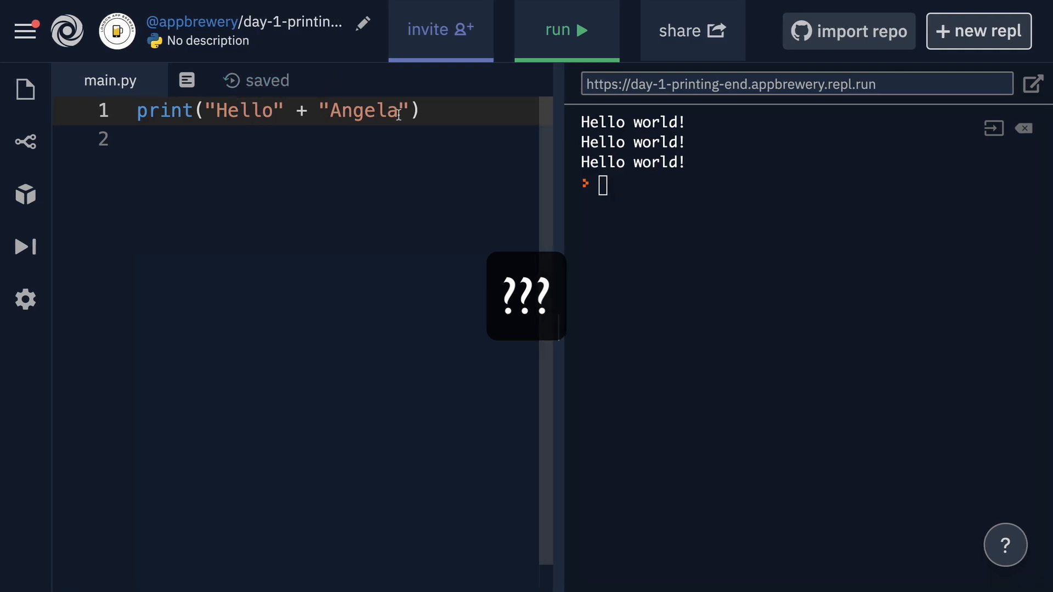
{"action": "mouse_move", "coordinate": [490, 113]}
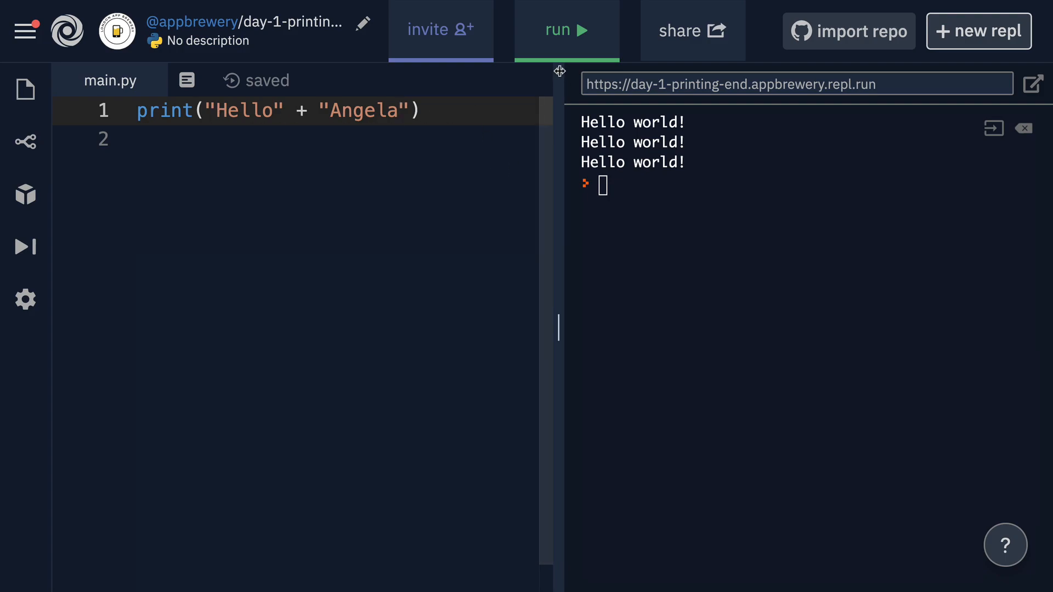
Run it to print HelloAngela and highlight each of the two joined strings
{"action": "left_click", "coordinate": [566, 29]}
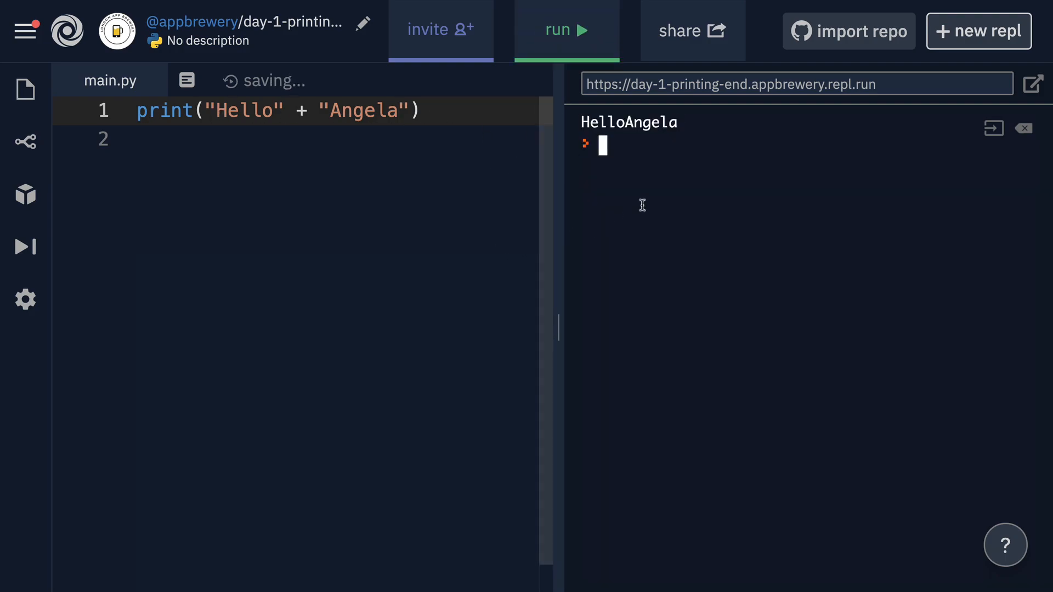
{"action": "double_click", "coordinate": [363, 110]}
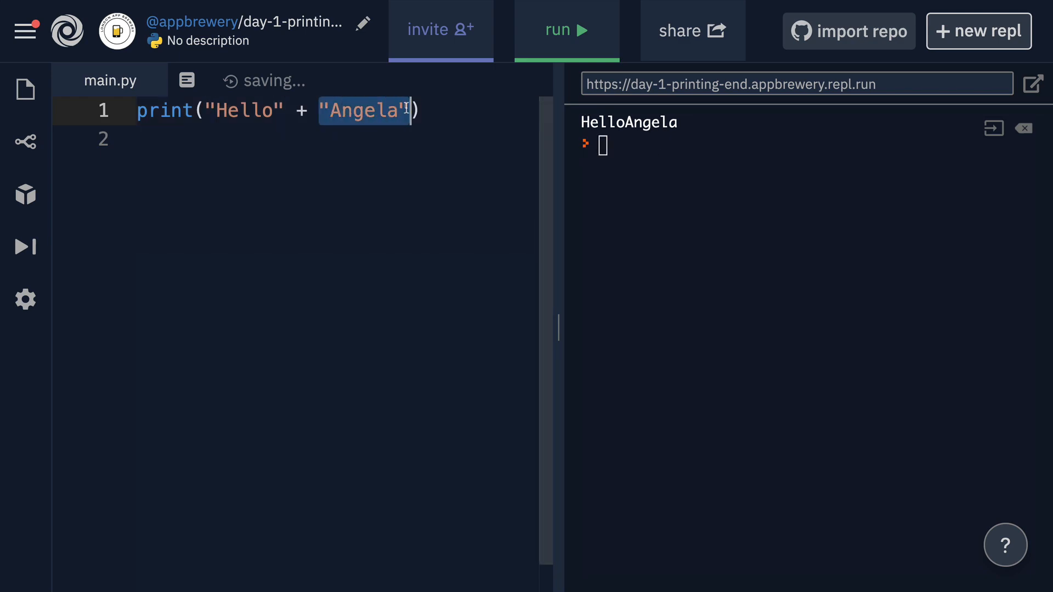
{"action": "double_click", "coordinate": [238, 110]}
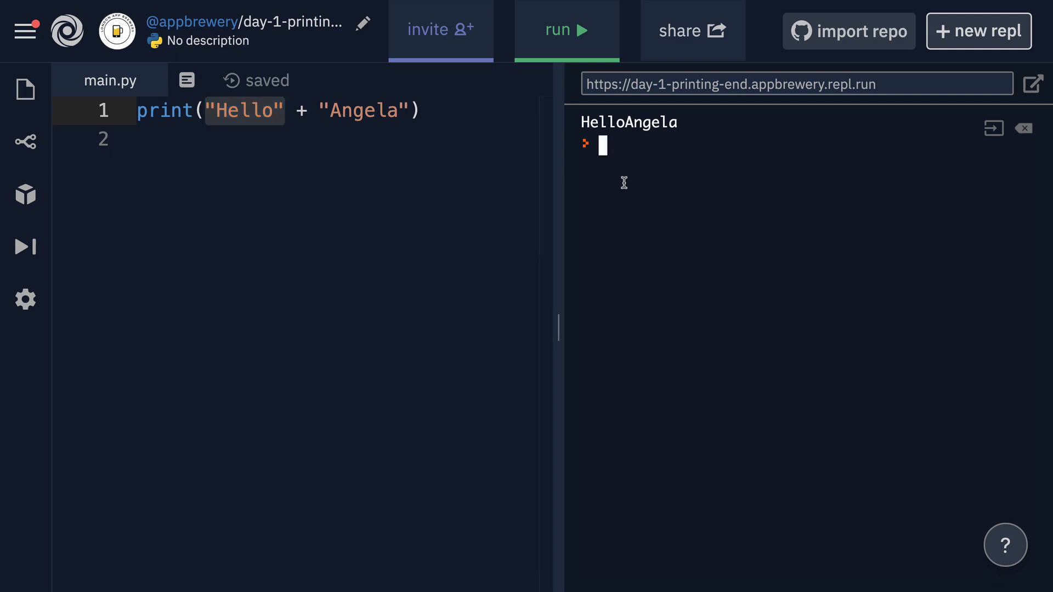
{"action": "left_click", "coordinate": [266, 109]}
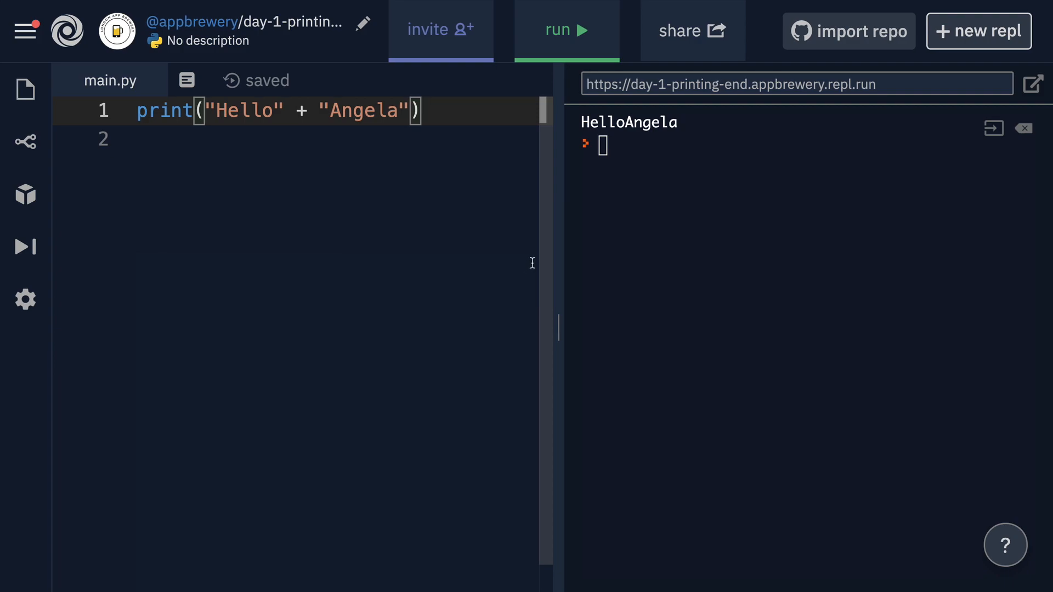
Insert " " + before "Angela" and run so the console prints Hello Angela
{"action": "left_click", "coordinate": [274, 109]}
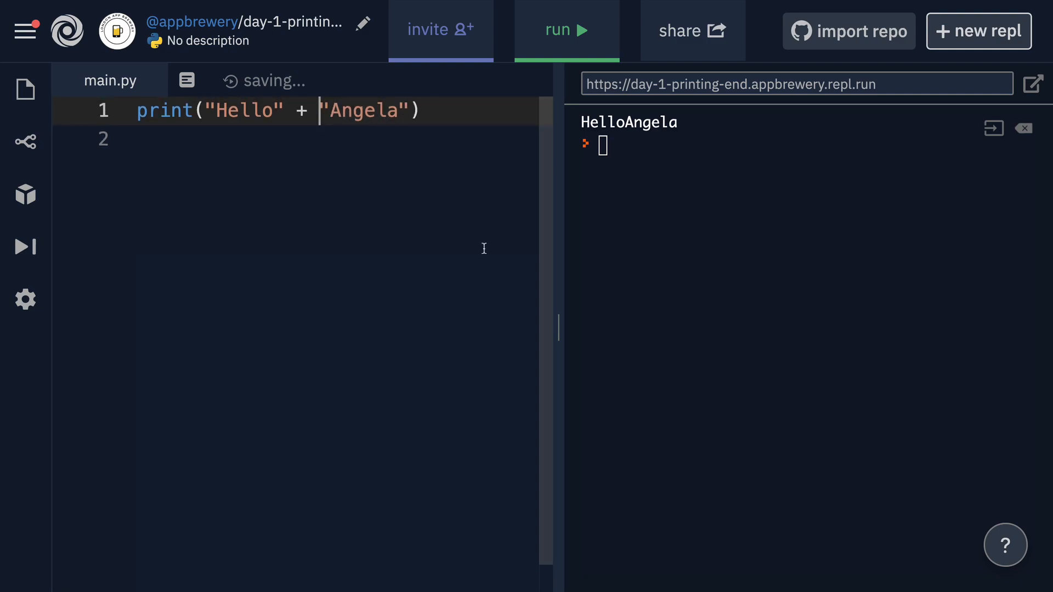
{"action": "type", "text": "+"}
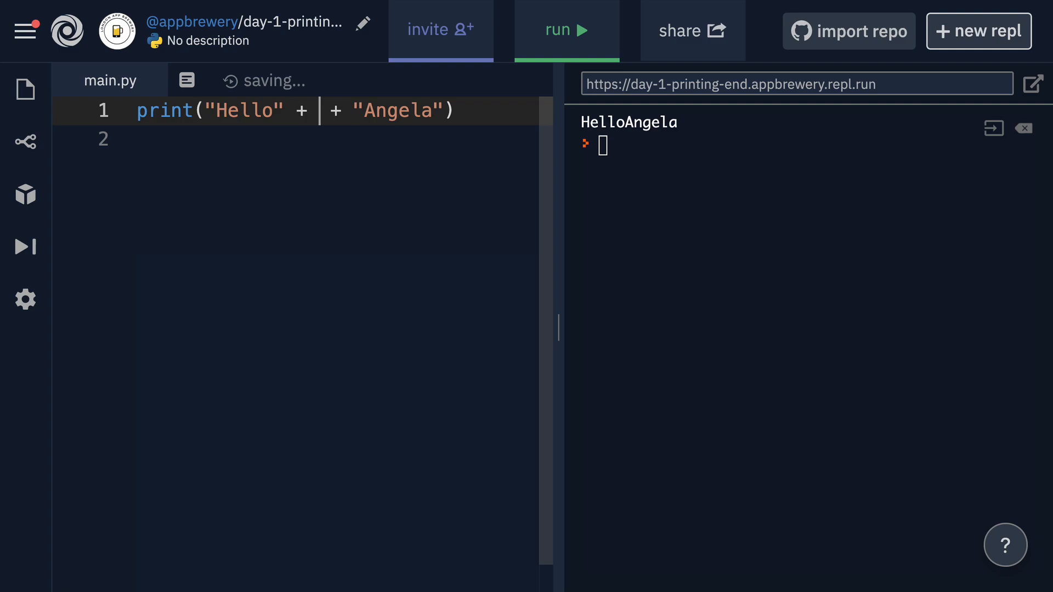
{"action": "type", "text": "\" \""}
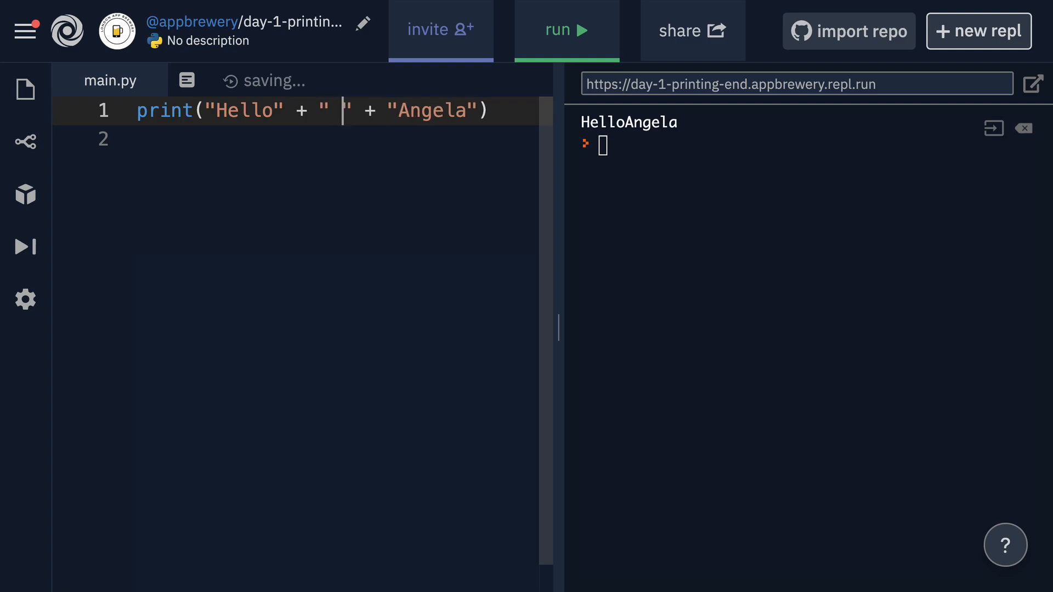
{"action": "left_click", "coordinate": [566, 29]}
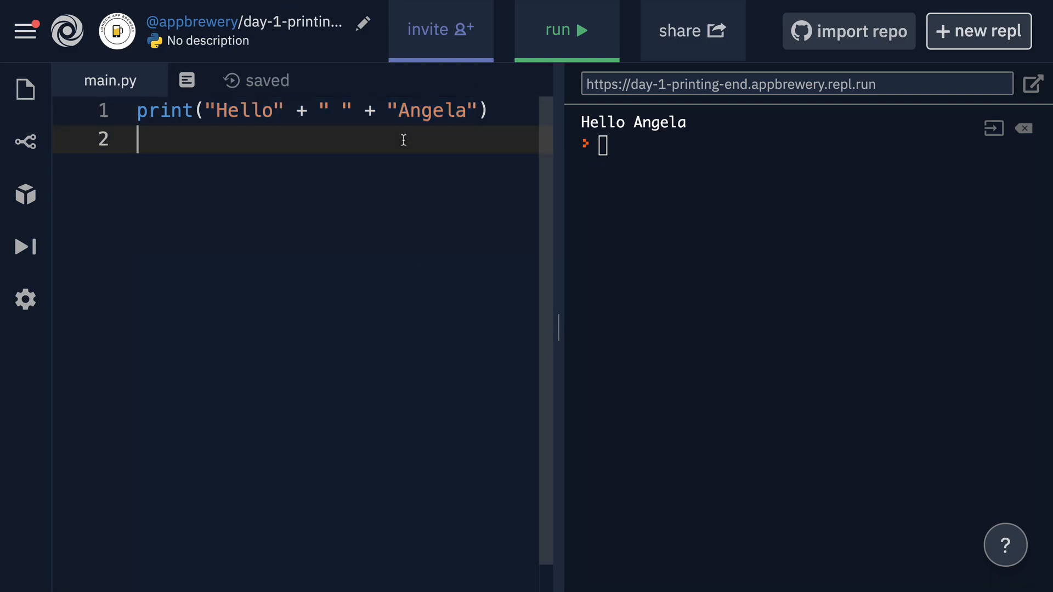
{"action": "type", "text": "\"Hello \""}
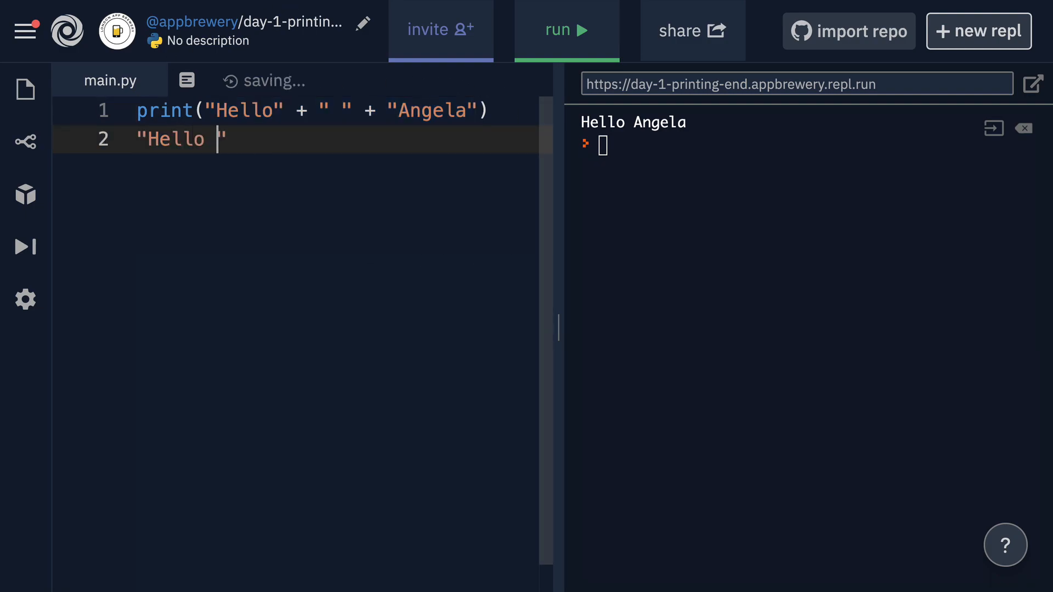
{"action": "type", "text": "Angela\""}
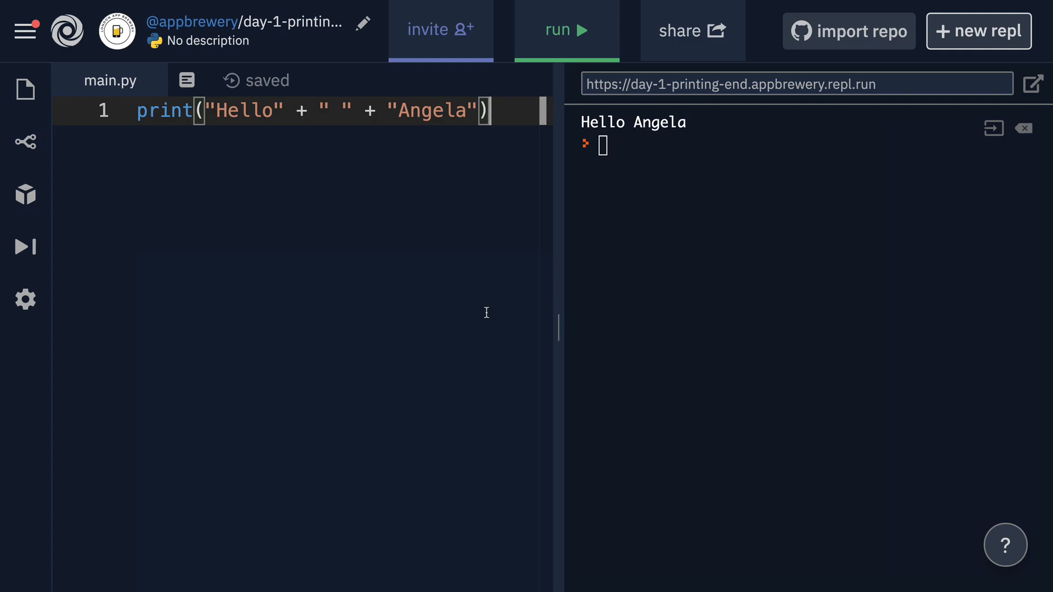
{"action": "mouse_move", "coordinate": [442, 183]}
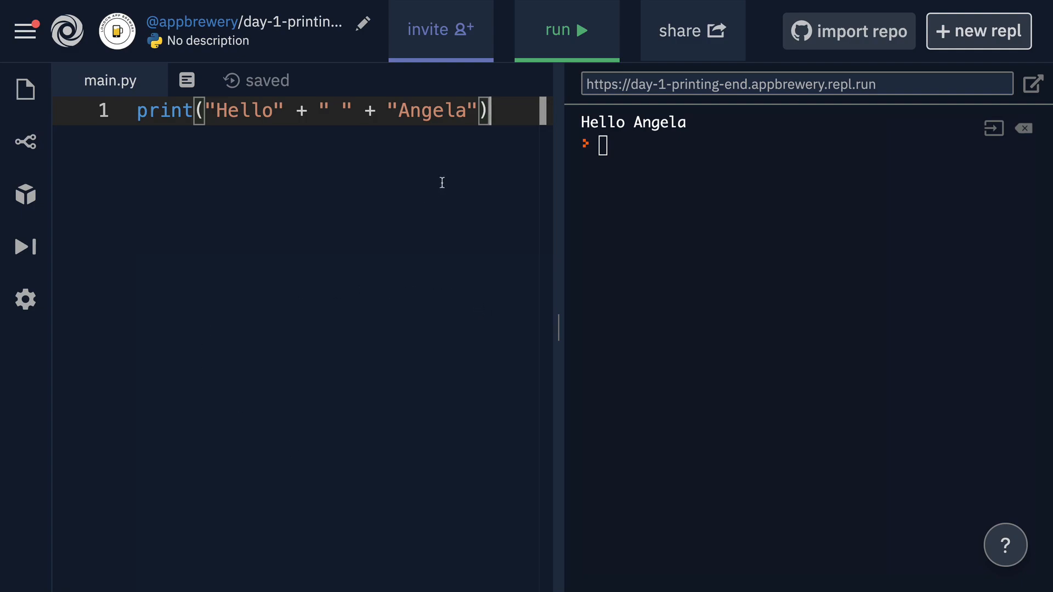
{"action": "mouse_move", "coordinate": [319, 115]}
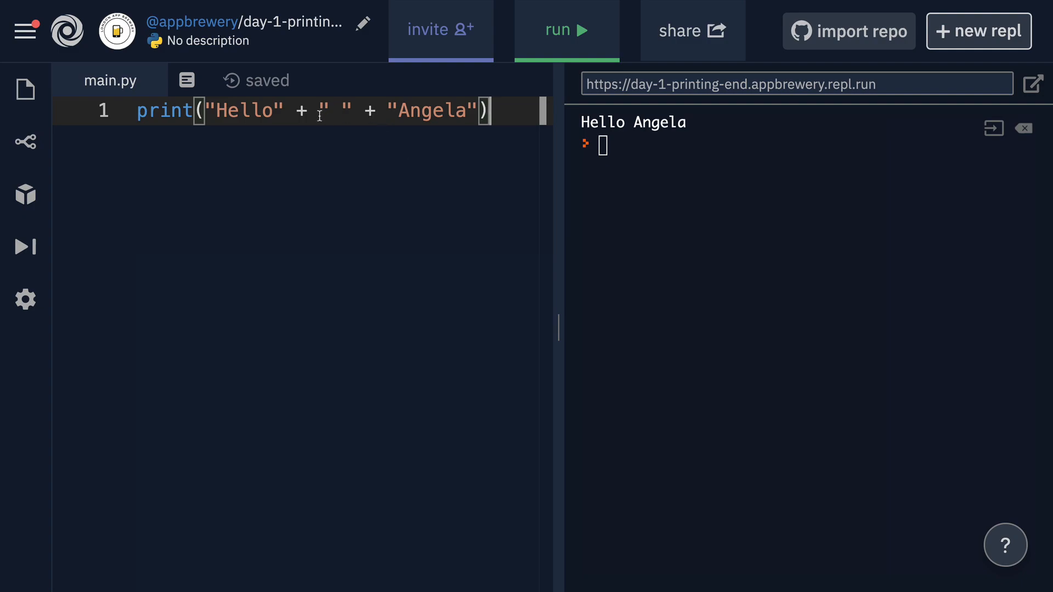
Highlight the " " space string sitting between "Hello" and "Angela"
{"action": "double_click", "coordinate": [336, 110]}
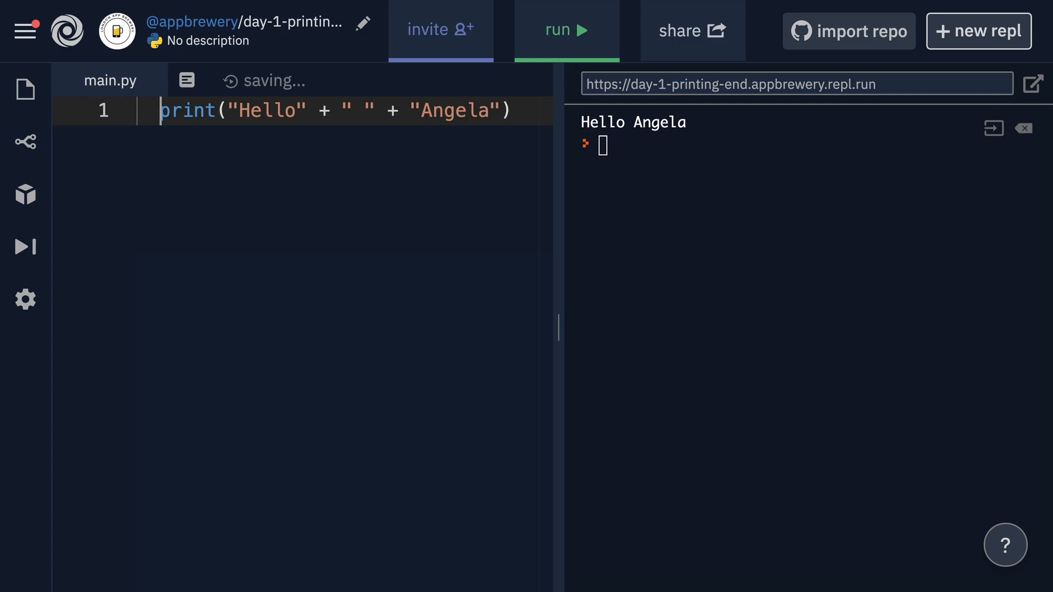
Run the indented print line to get IndentationError: unexpected indent
{"action": "left_click", "coordinate": [566, 29]}
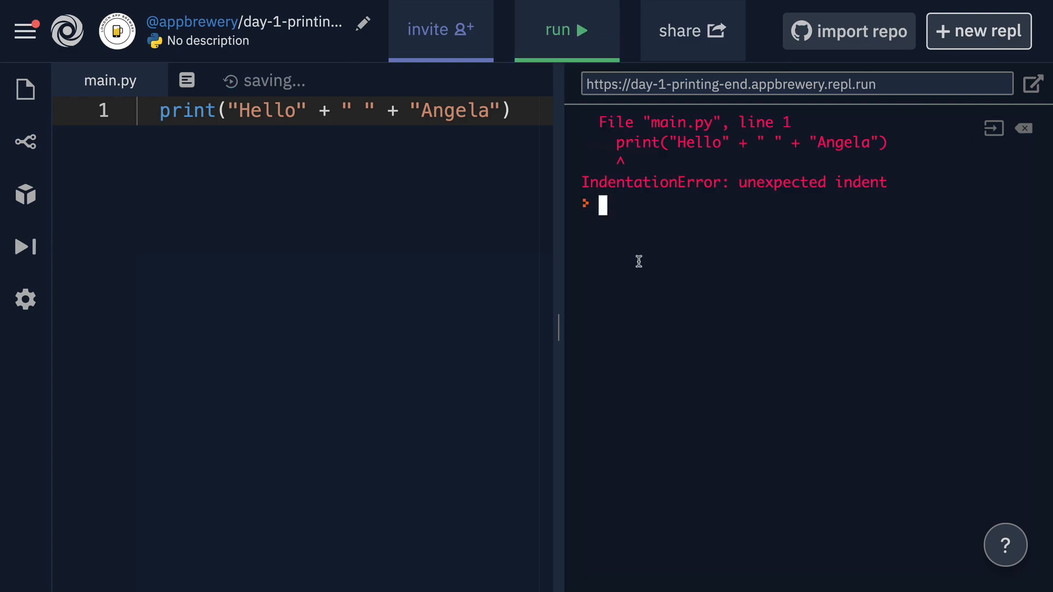
{"action": "mouse_move", "coordinate": [797, 161]}
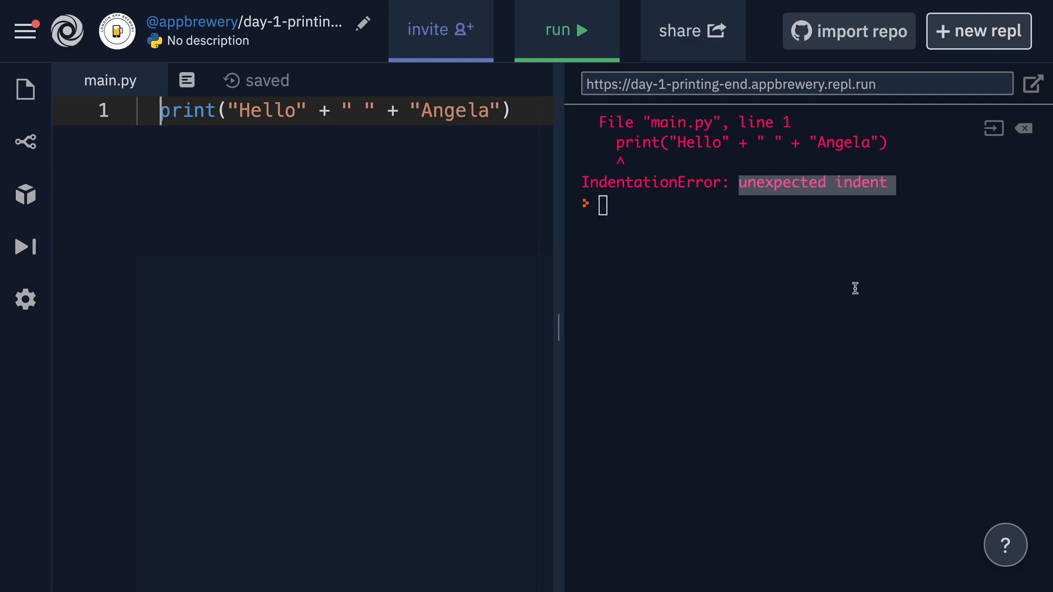
{"action": "mouse_move", "coordinate": [165, 111]}
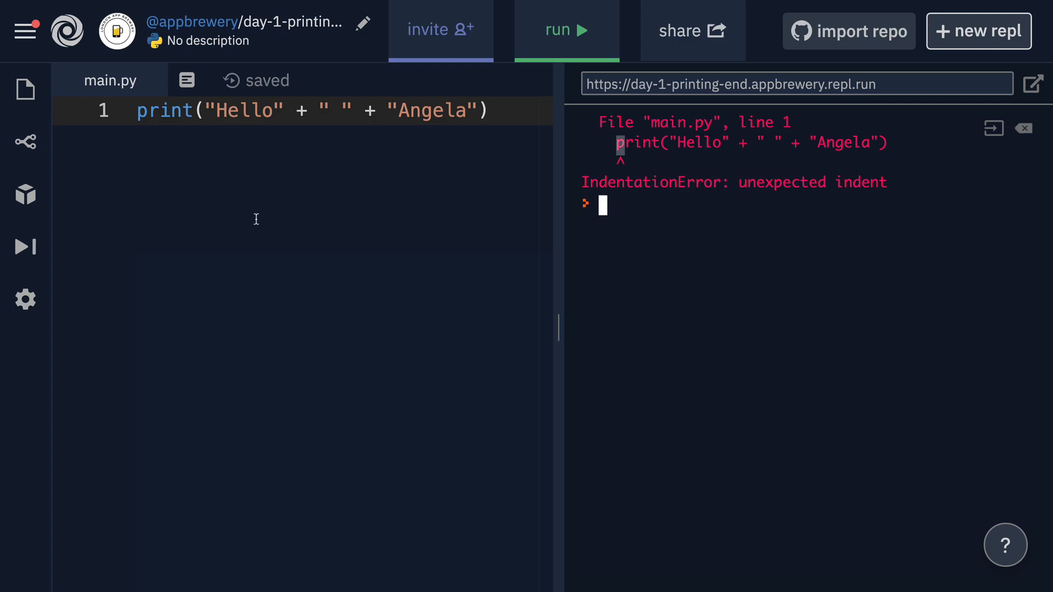
{"action": "mouse_move", "coordinate": [573, 183]}
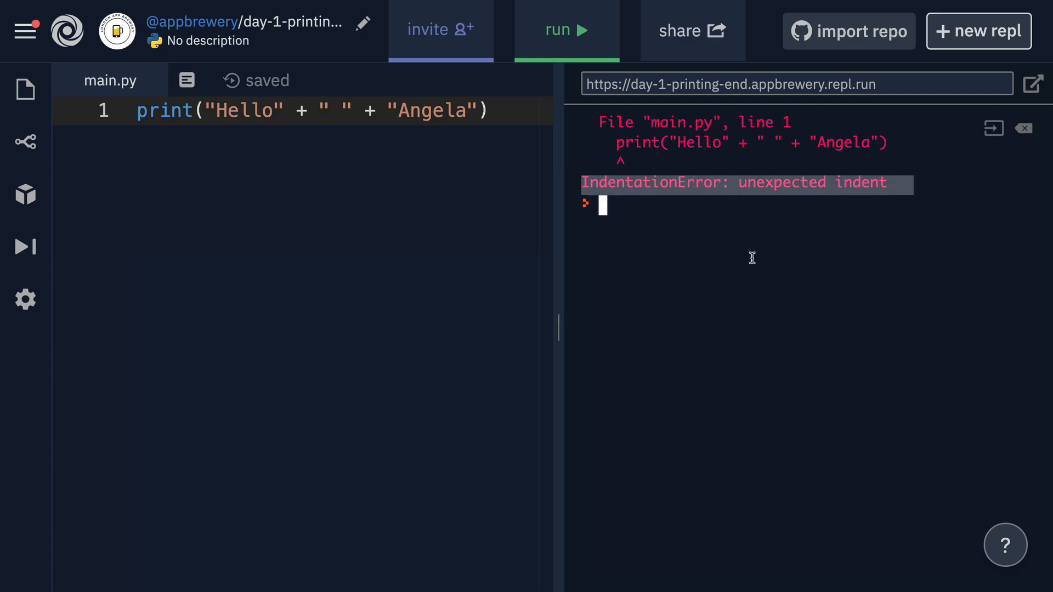
{"action": "mouse_move", "coordinate": [836, 208]}
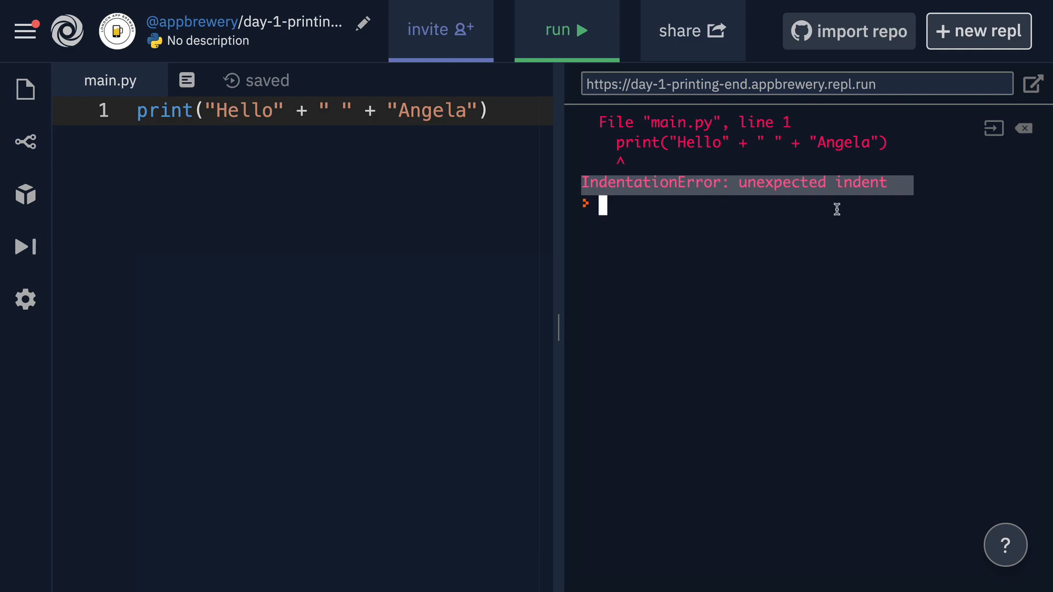
{"action": "mouse_move", "coordinate": [181, 200]}
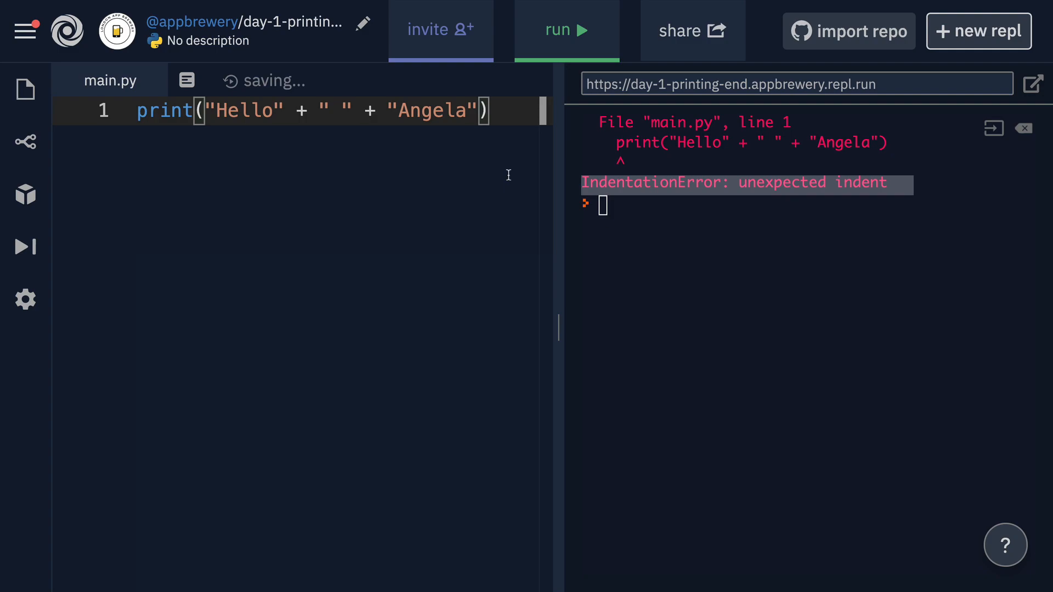
Drop the closing quote after Angela and run twice to show the errors
{"action": "key", "text": "Backspace"}
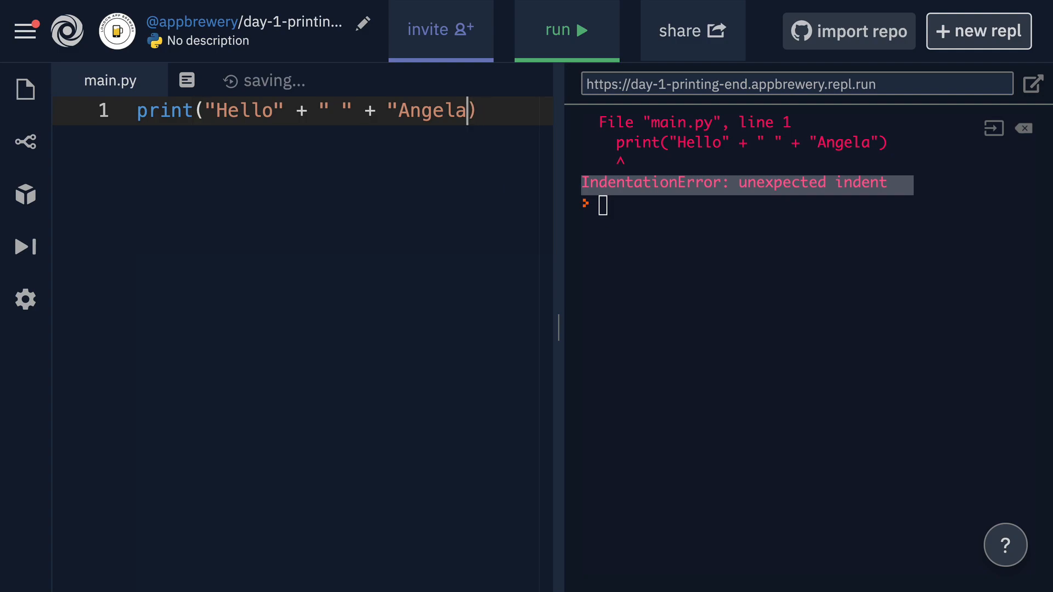
{"action": "left_click", "coordinate": [566, 29]}
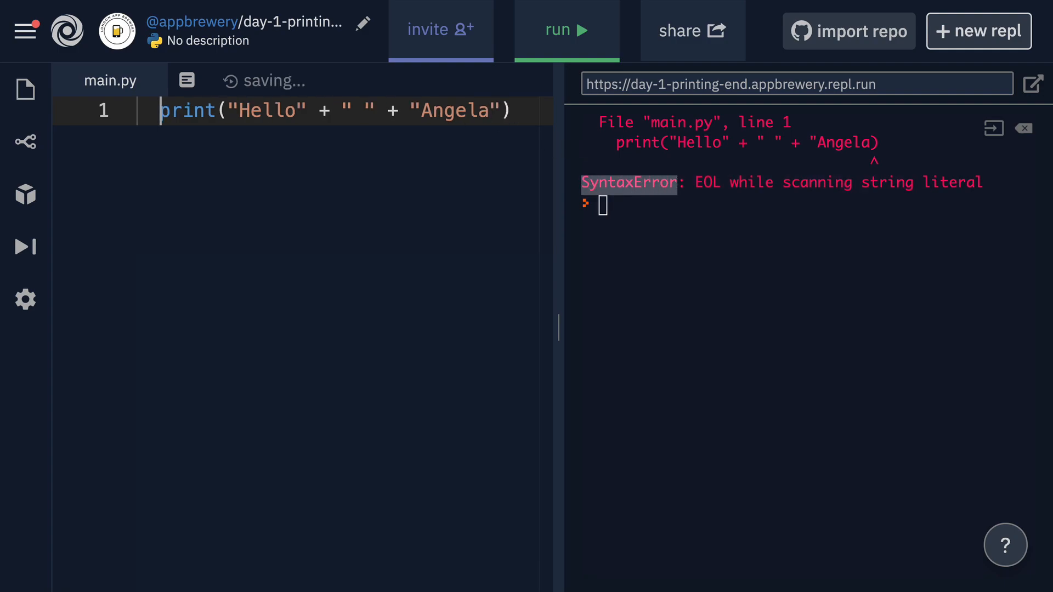
{"action": "left_click", "coordinate": [566, 30]}
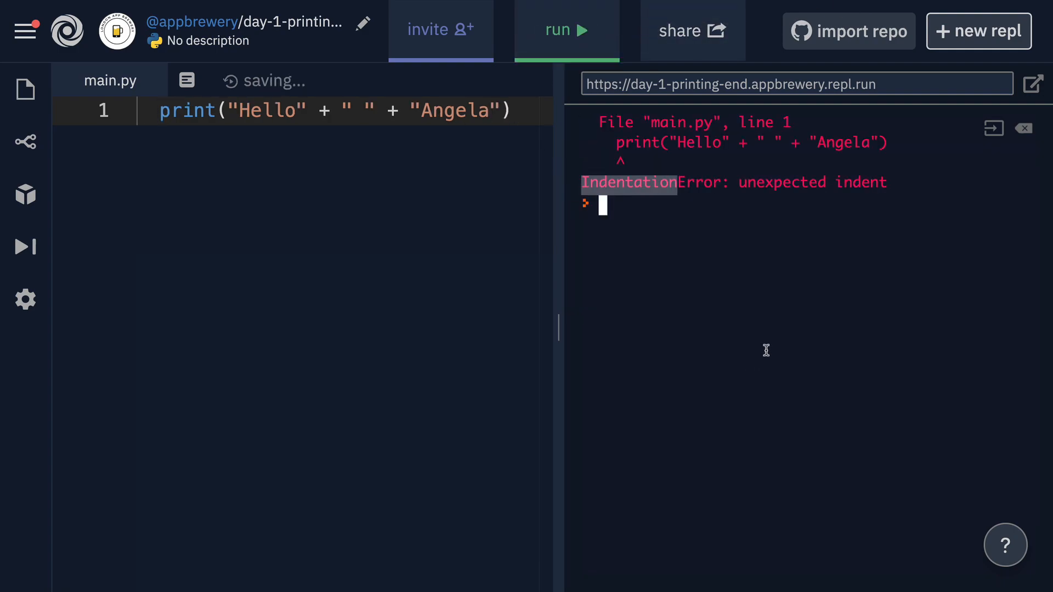
Restore line 1 to unindented print("Hello" + " " + "Angela") and deselect
{"action": "left_click", "coordinate": [159, 110]}
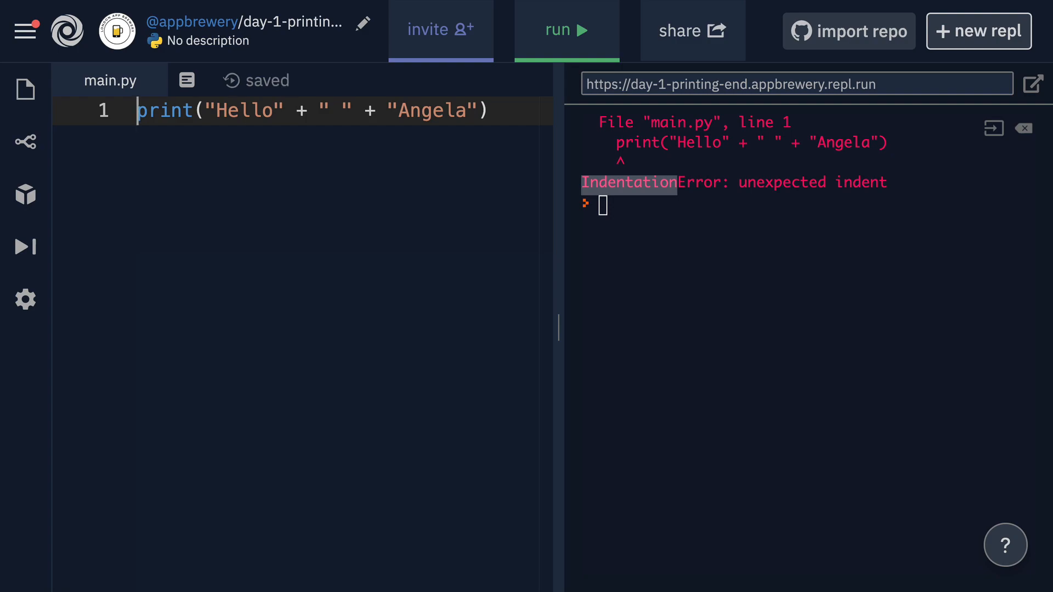
{"action": "mouse_move", "coordinate": [624, 226]}
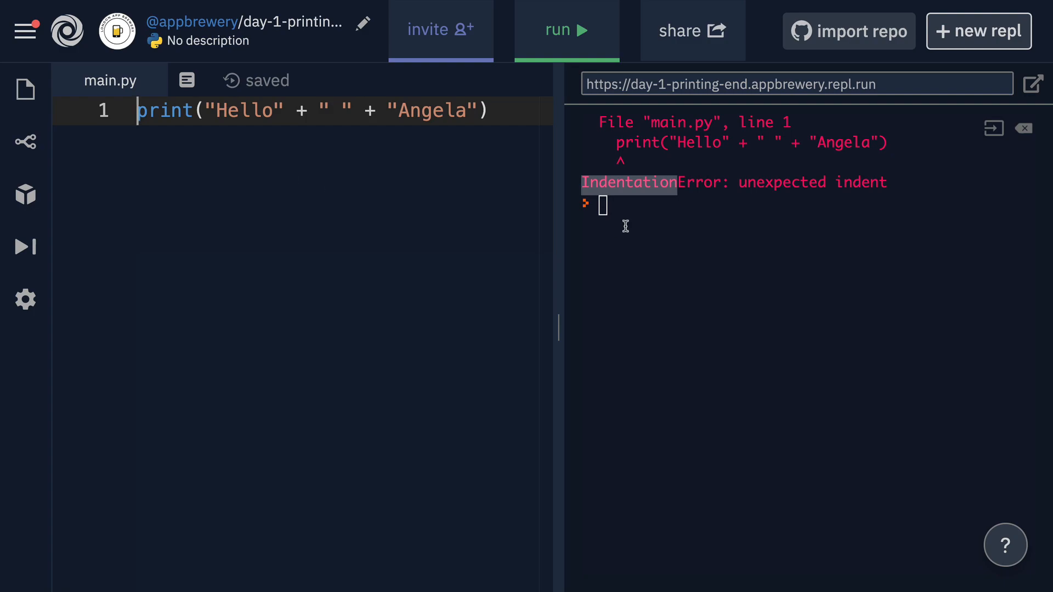
{"action": "mouse_move", "coordinate": [712, 155]}
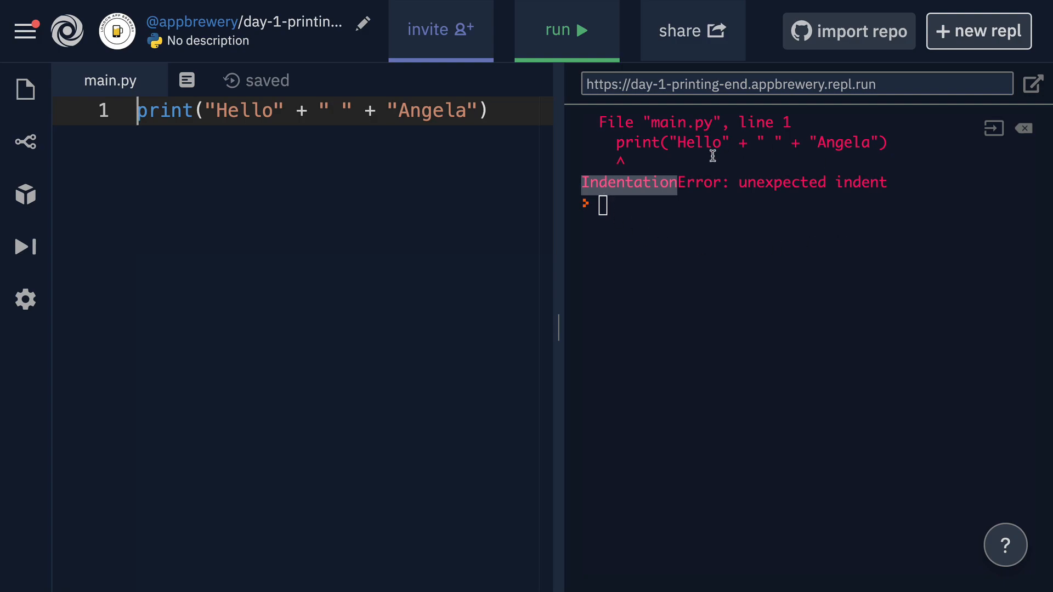
{"action": "mouse_move", "coordinate": [696, 165]}
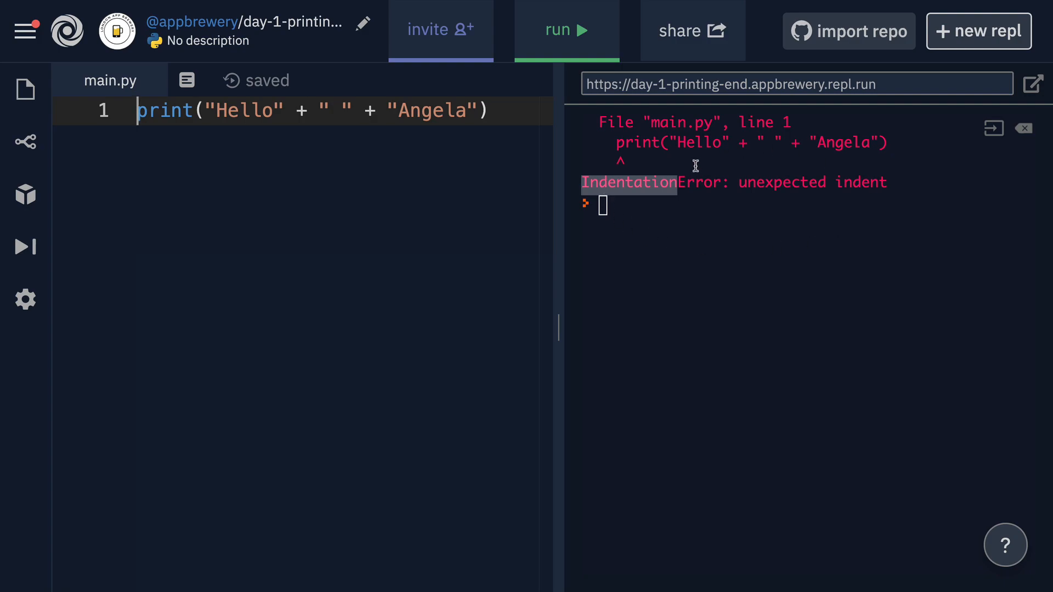
{"action": "mouse_move", "coordinate": [704, 274]}
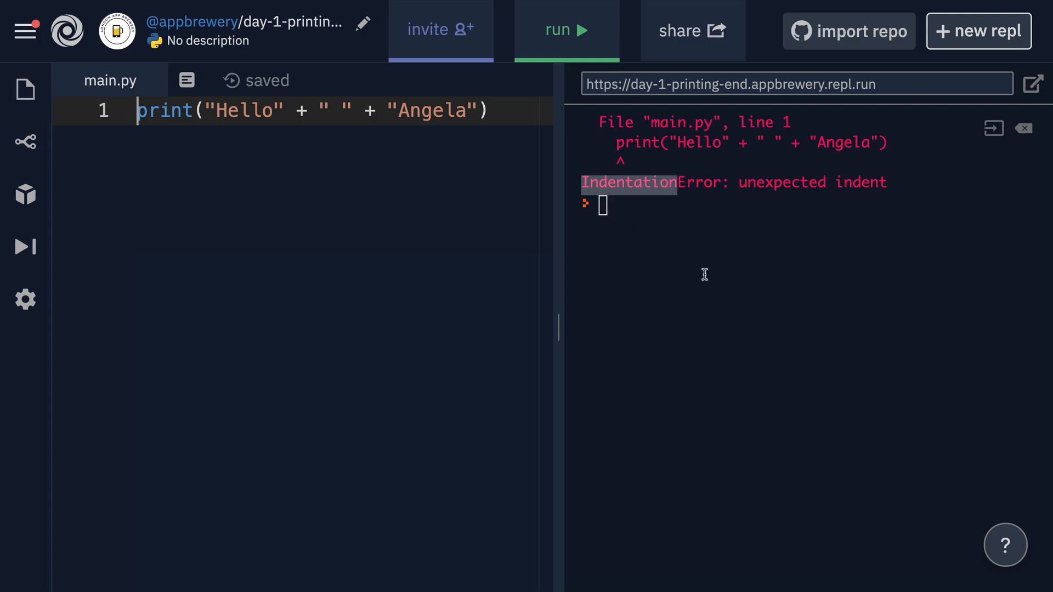
{"action": "left_click", "coordinate": [490, 111]}
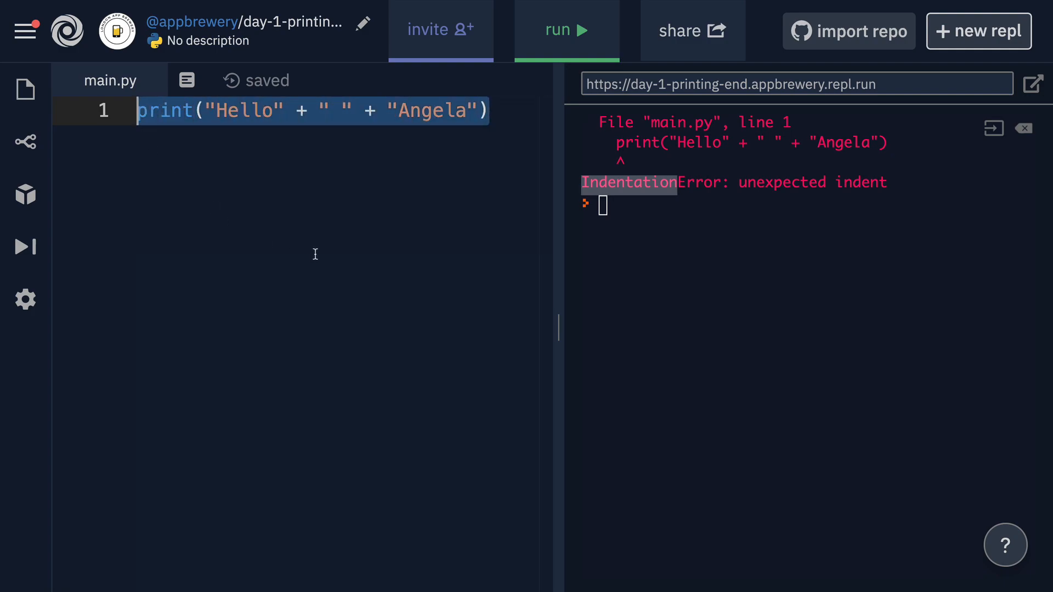
{"action": "mouse_move", "coordinate": [325, 327]}
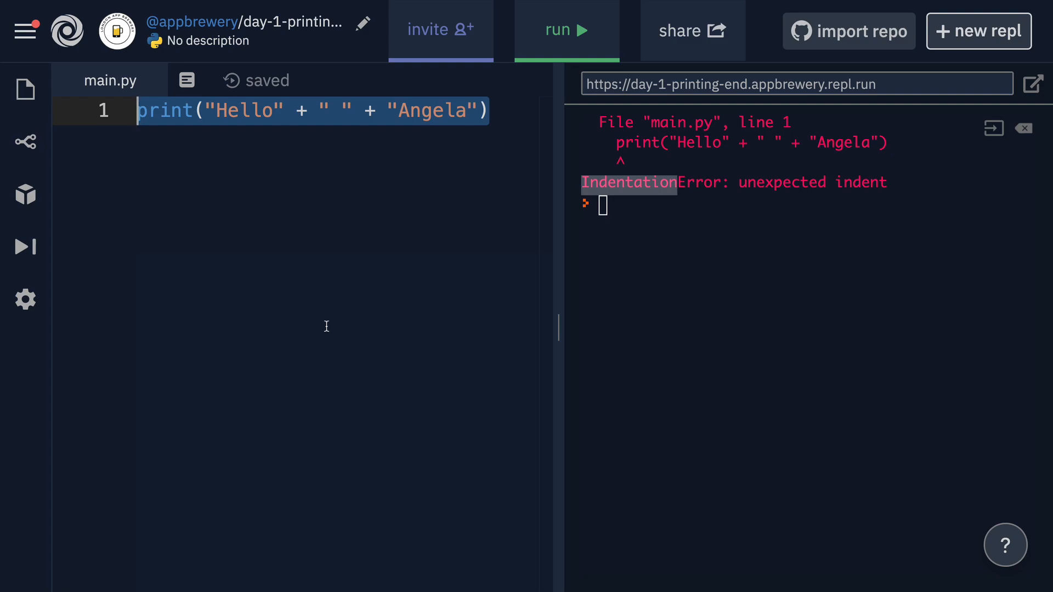
{"action": "mouse_move", "coordinate": [402, 111]}
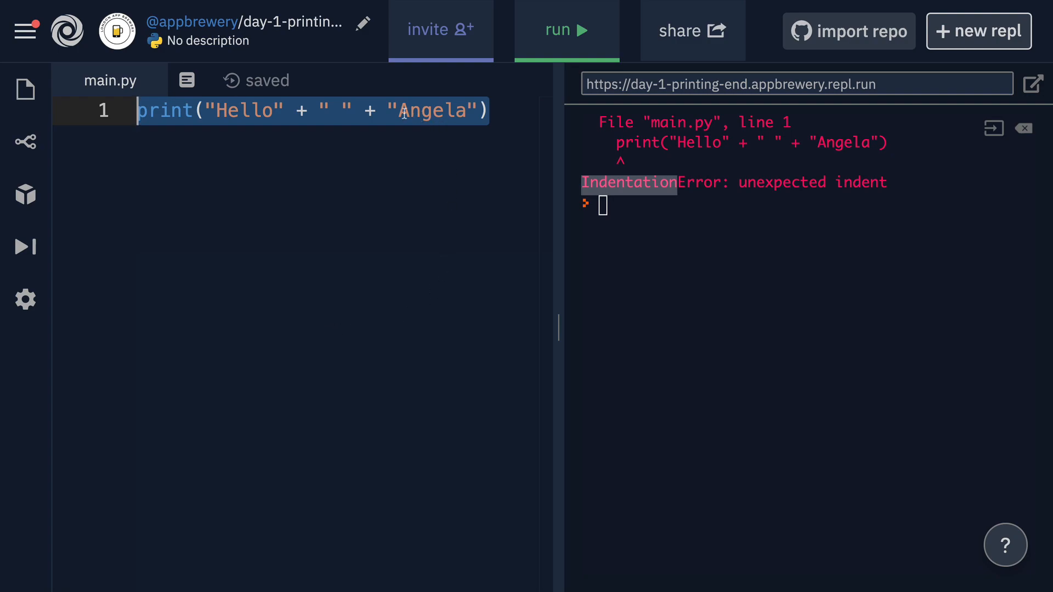
{"action": "double_click", "coordinate": [435, 110]}
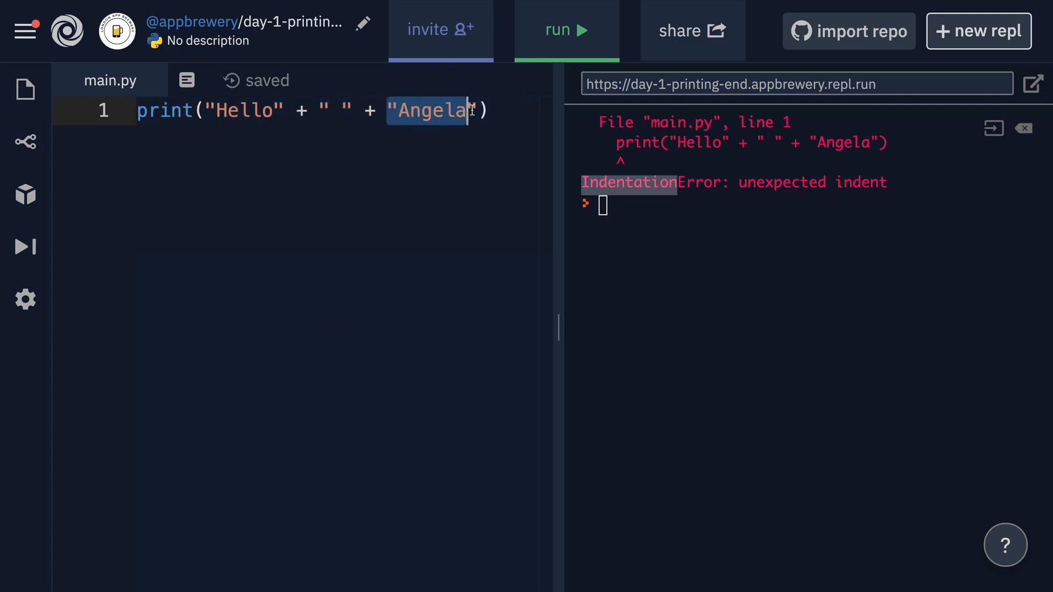
{"action": "left_click", "coordinate": [389, 110]}
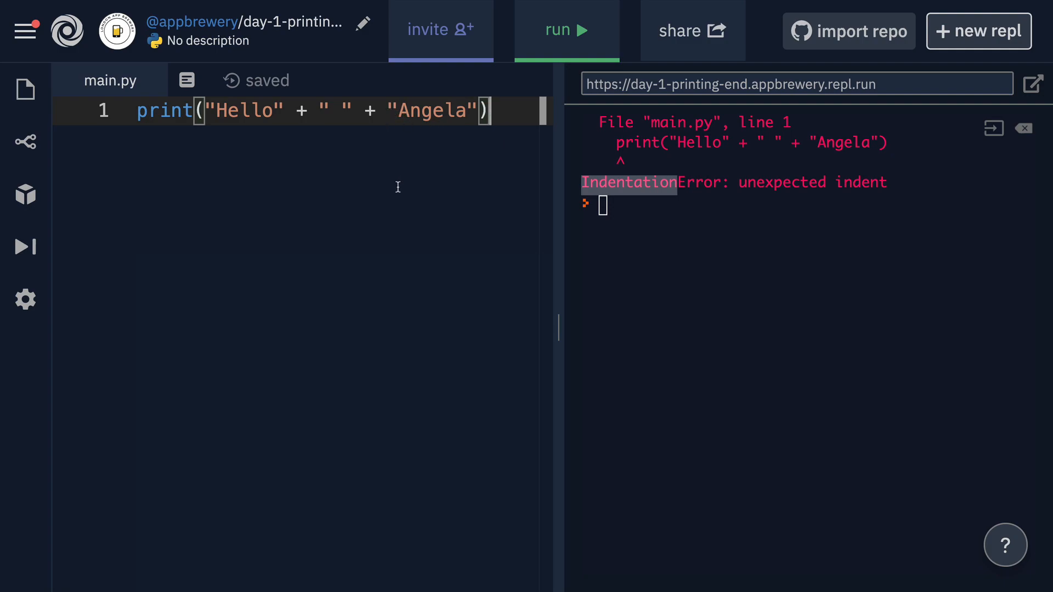
{"action": "mouse_move", "coordinate": [340, 271]}
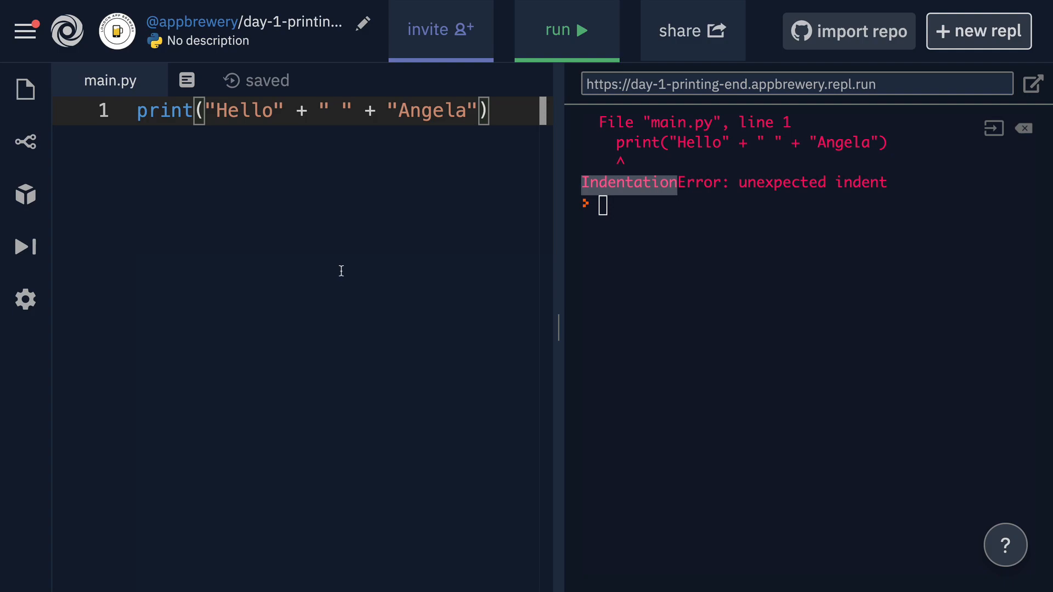
{"action": "mouse_move", "coordinate": [330, 285]}
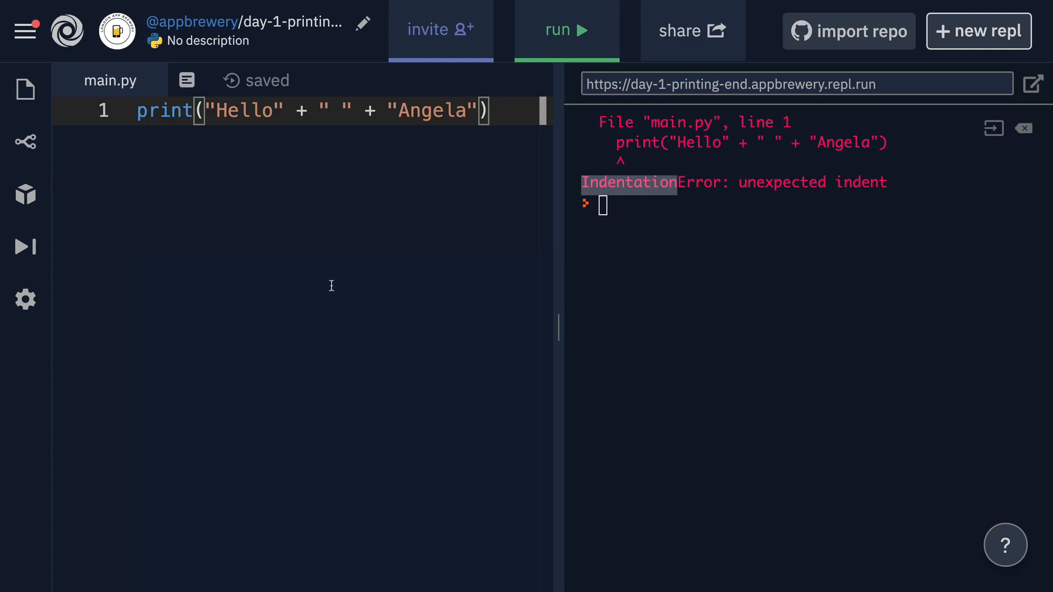
In editor Settings, set code intelligence to enabled
{"action": "left_click", "coordinate": [25, 299]}
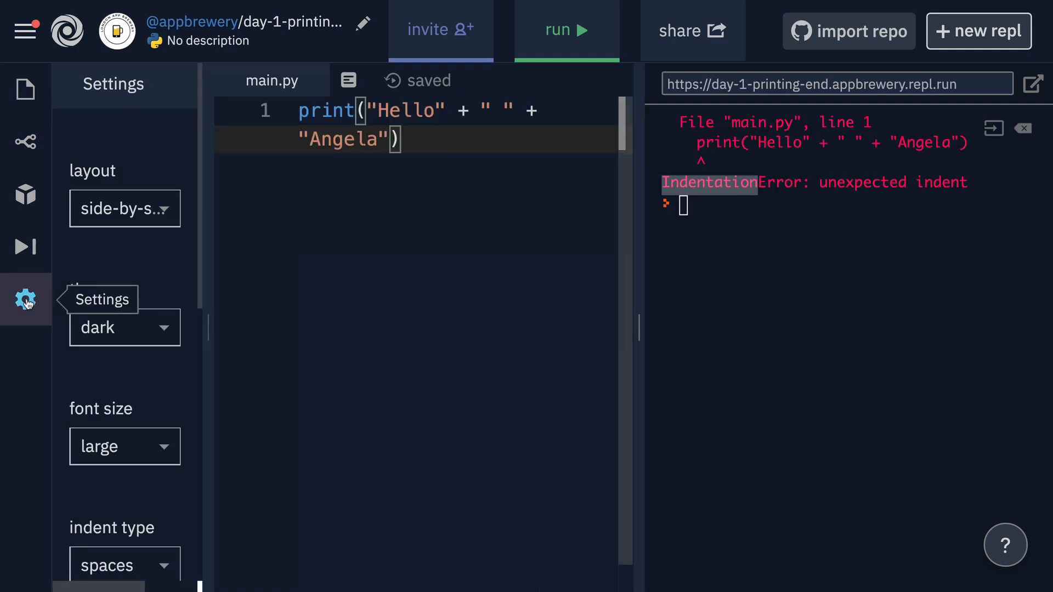
{"action": "scroll", "scroll_direction": "down", "scroll_amount": 3}
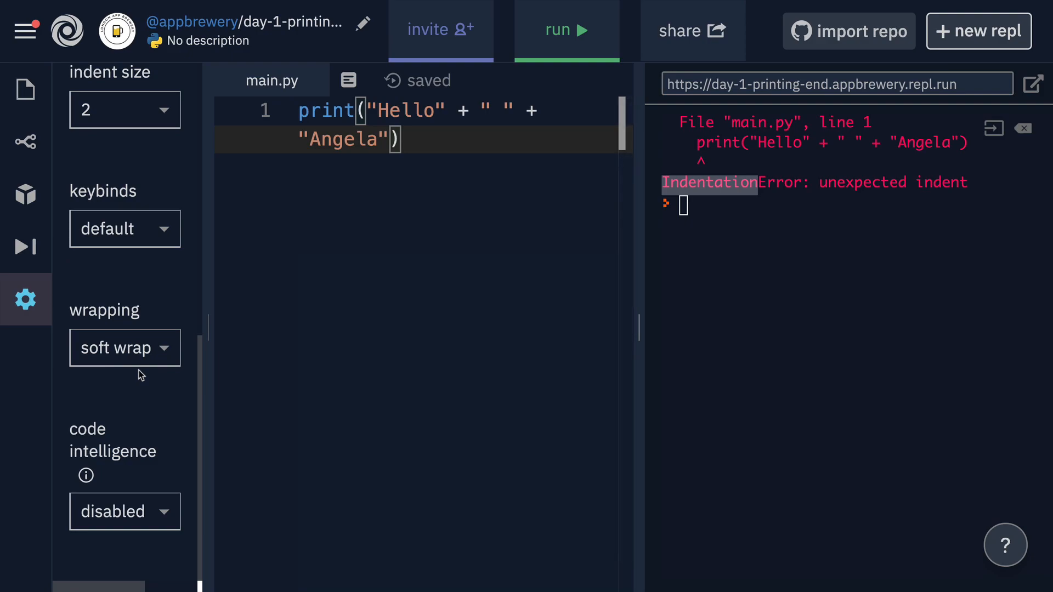
{"action": "mouse_move", "coordinate": [109, 442]}
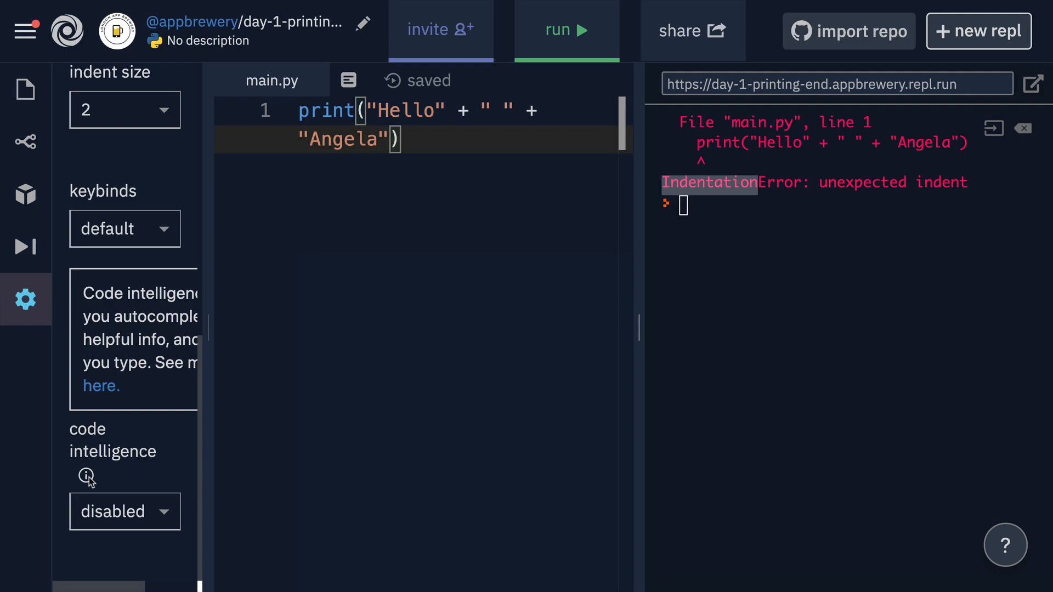
{"action": "scroll", "scroll_direction": "down", "scroll_amount": 3}
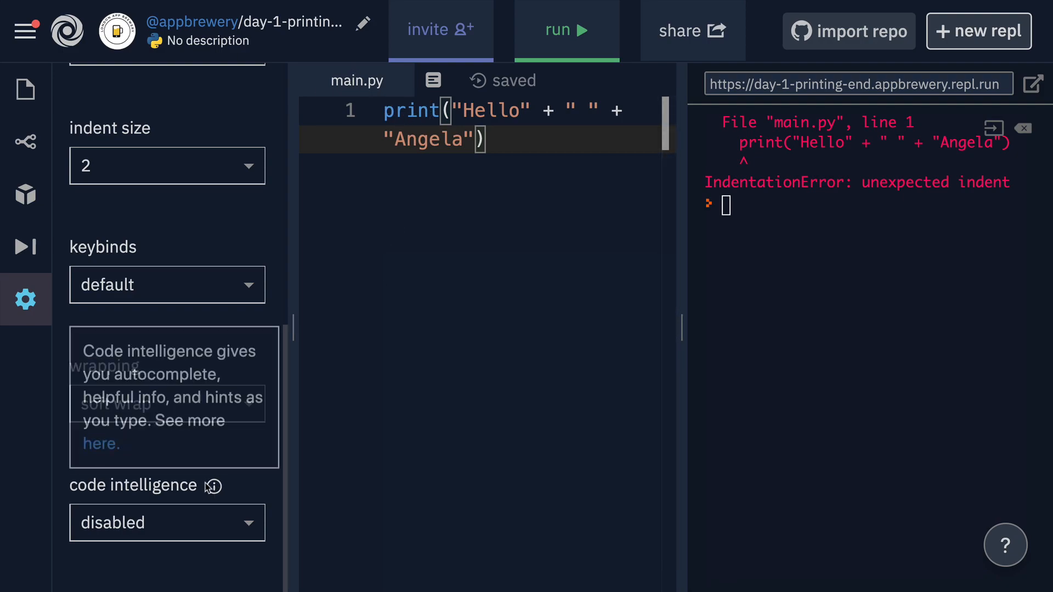
{"action": "mouse_move", "coordinate": [212, 489]}
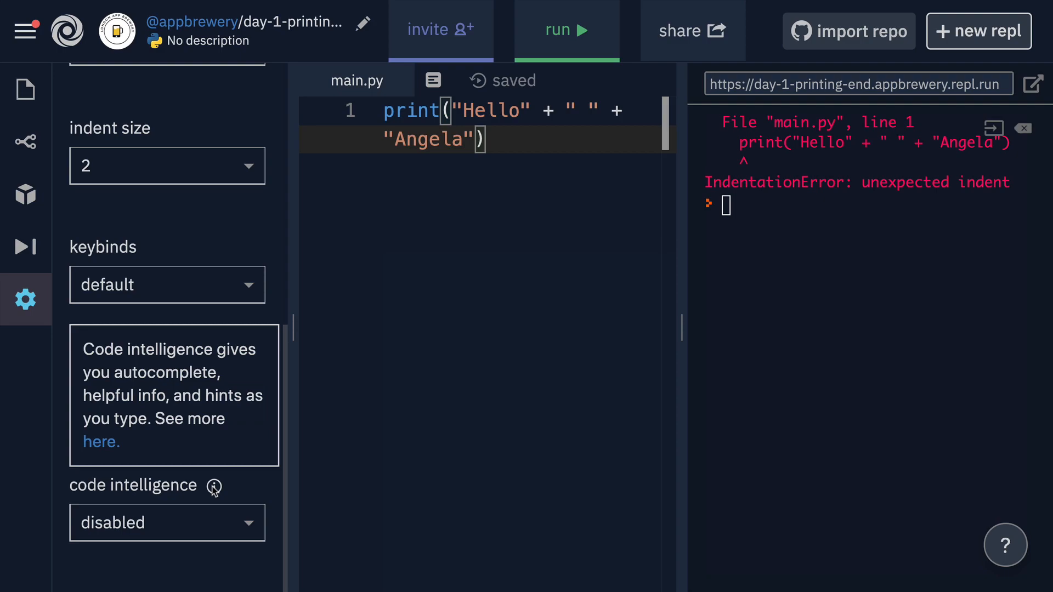
{"action": "left_click", "coordinate": [167, 522]}
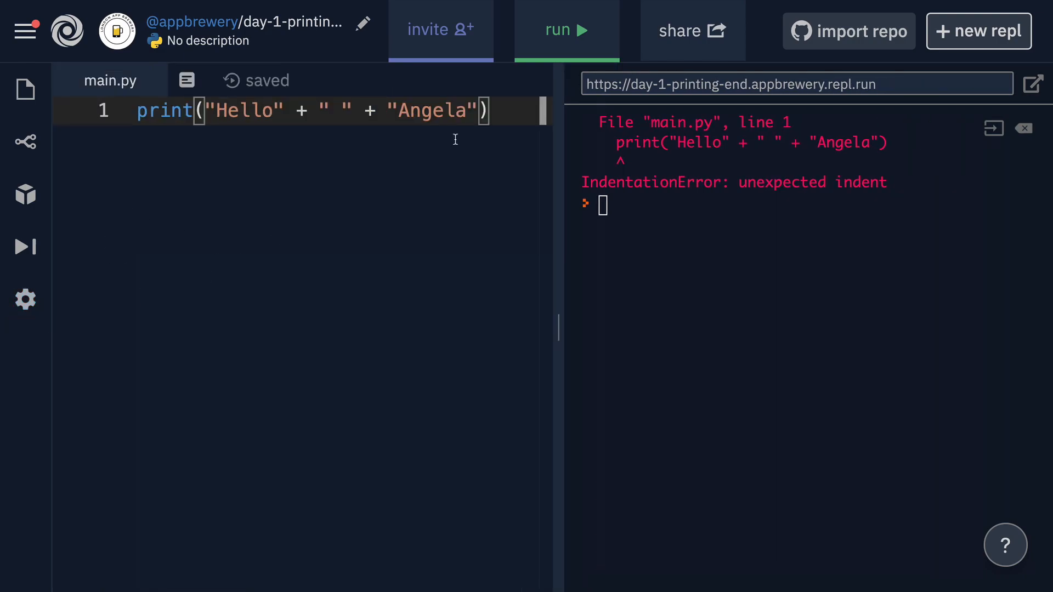
{"action": "key", "text": "Backspace"}
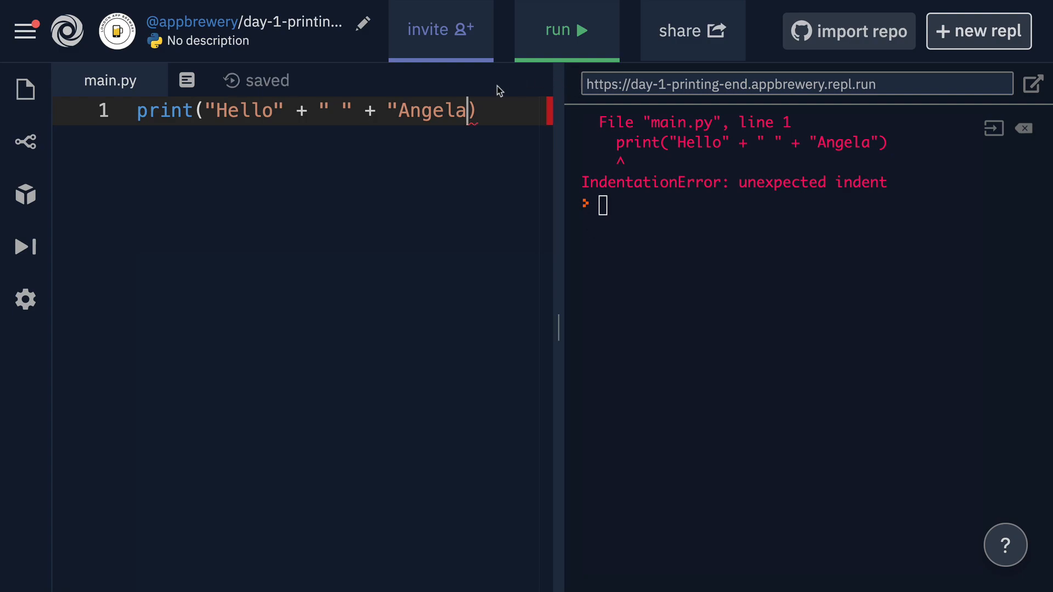
{"action": "mouse_move", "coordinate": [458, 130]}
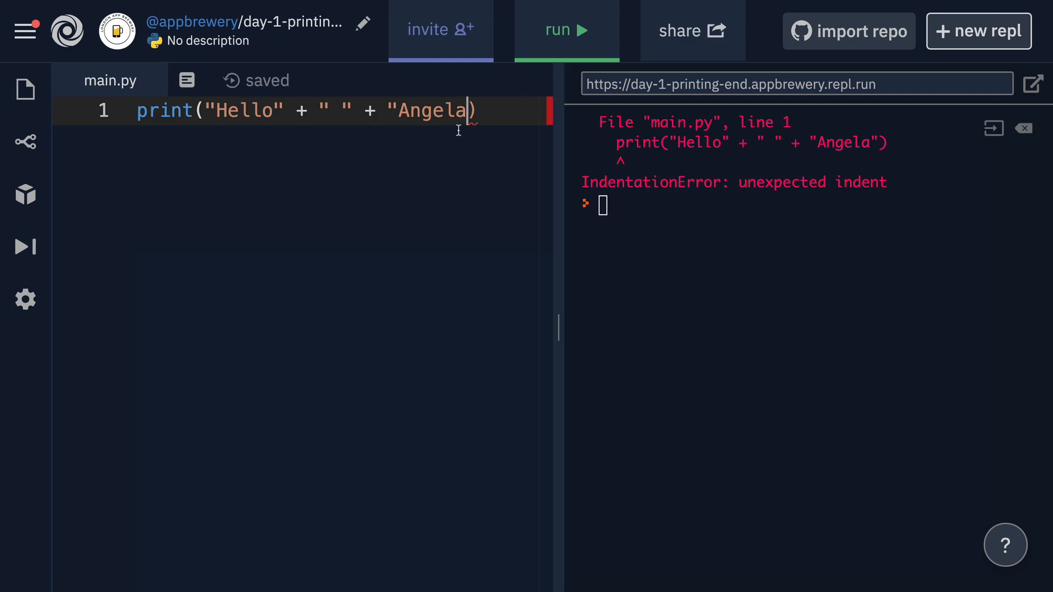
{"action": "mouse_move", "coordinate": [551, 127]}
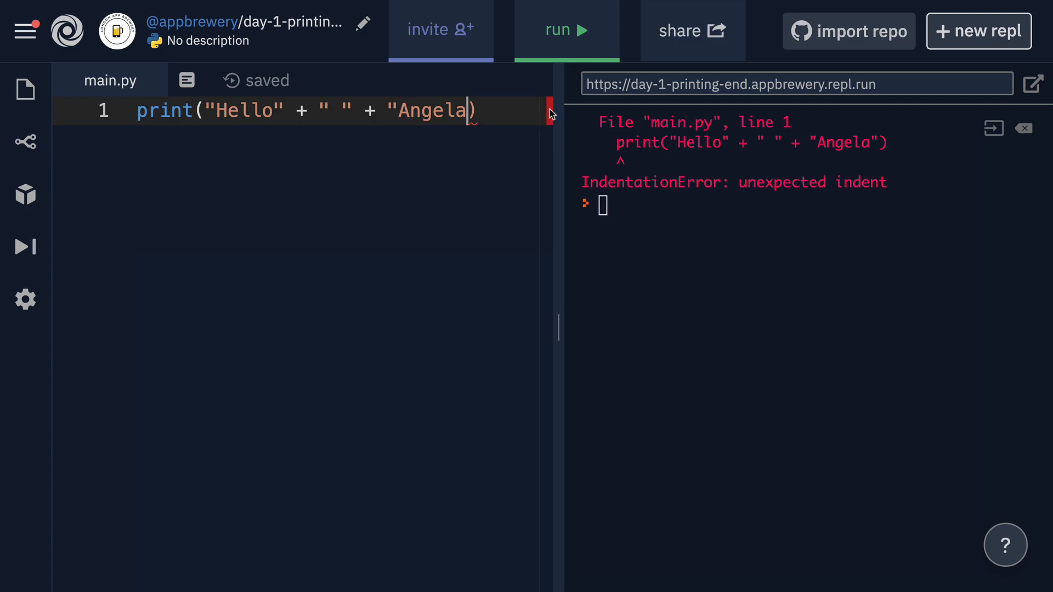
{"action": "mouse_move", "coordinate": [548, 165]}
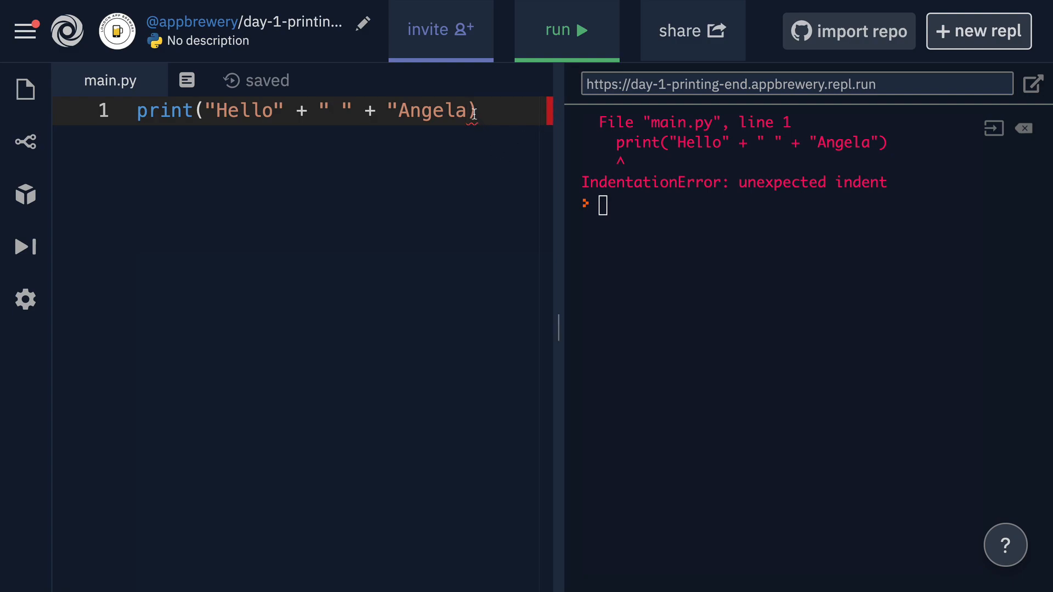
{"action": "mouse_move", "coordinate": [463, 111]}
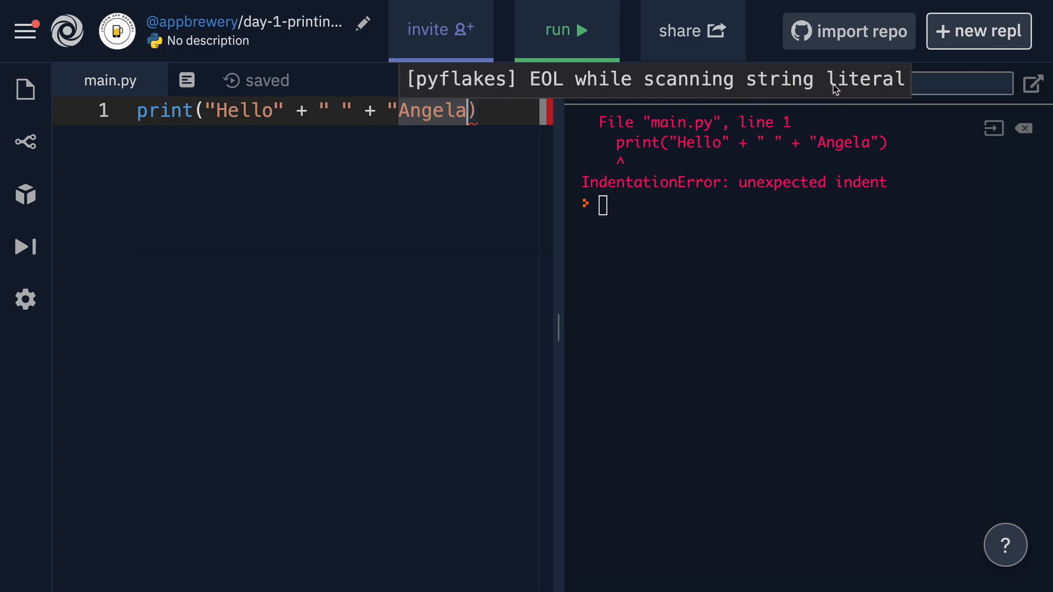
{"action": "mouse_move", "coordinate": [842, 98]}
{"action": "type", "text": "\""}
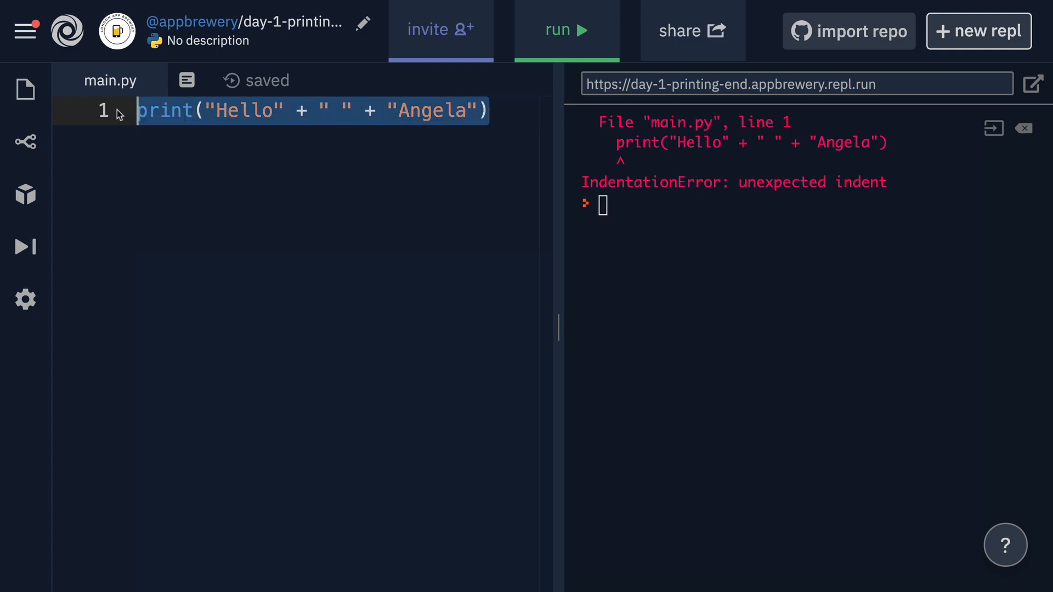
Paste broken copies of print("Hello" + " " + "Angela") and run to get the line 5 IndentationError
{"action": "left_click", "coordinate": [502, 109]}
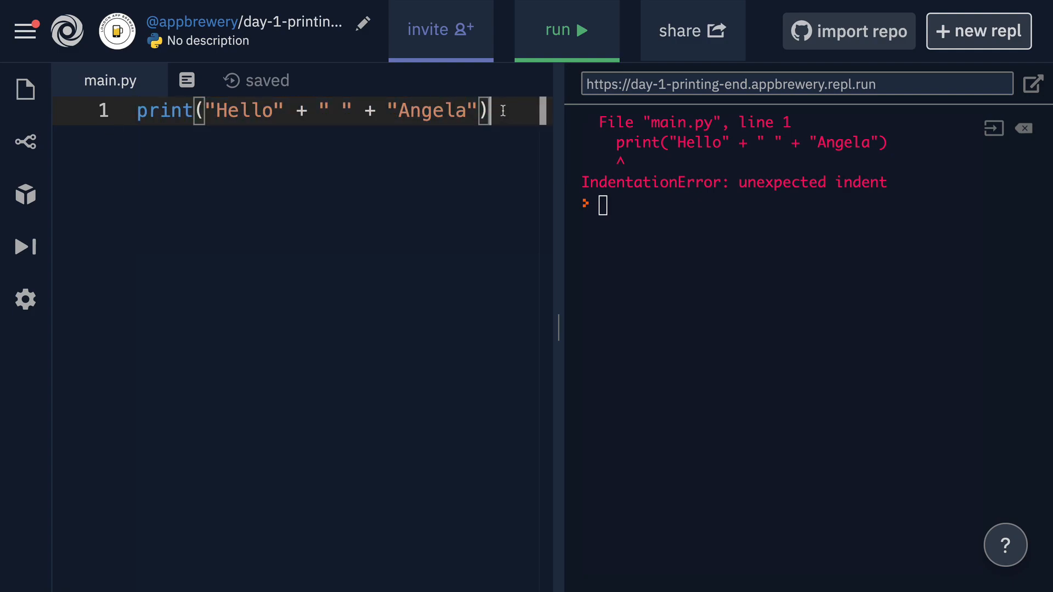
{"action": "triple_click", "coordinate": [303, 109]}
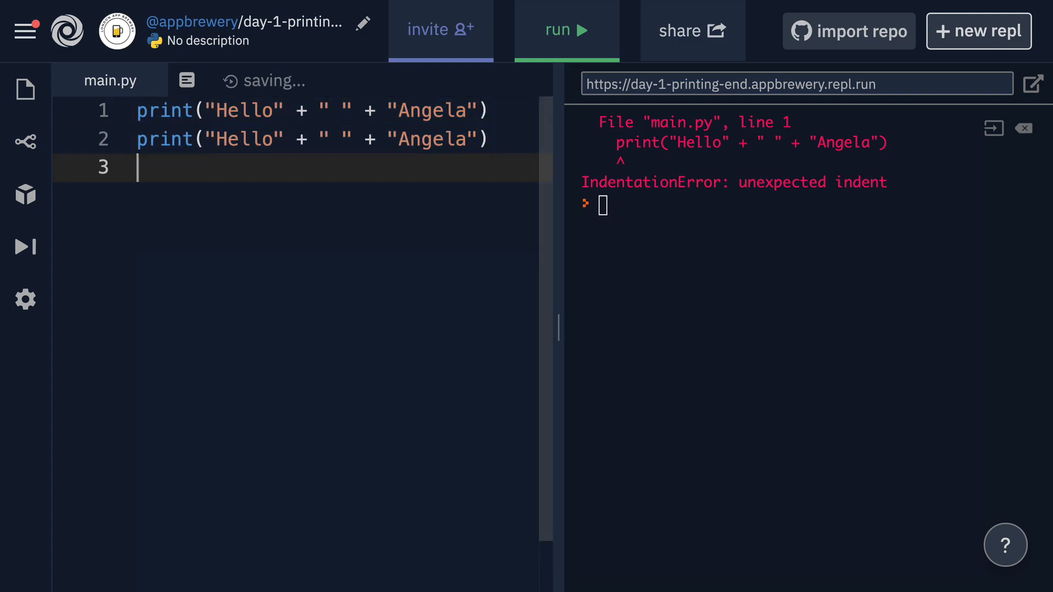
{"action": "type", "text": "print(\"Hello\" + \" \" + \"Angela\")"}
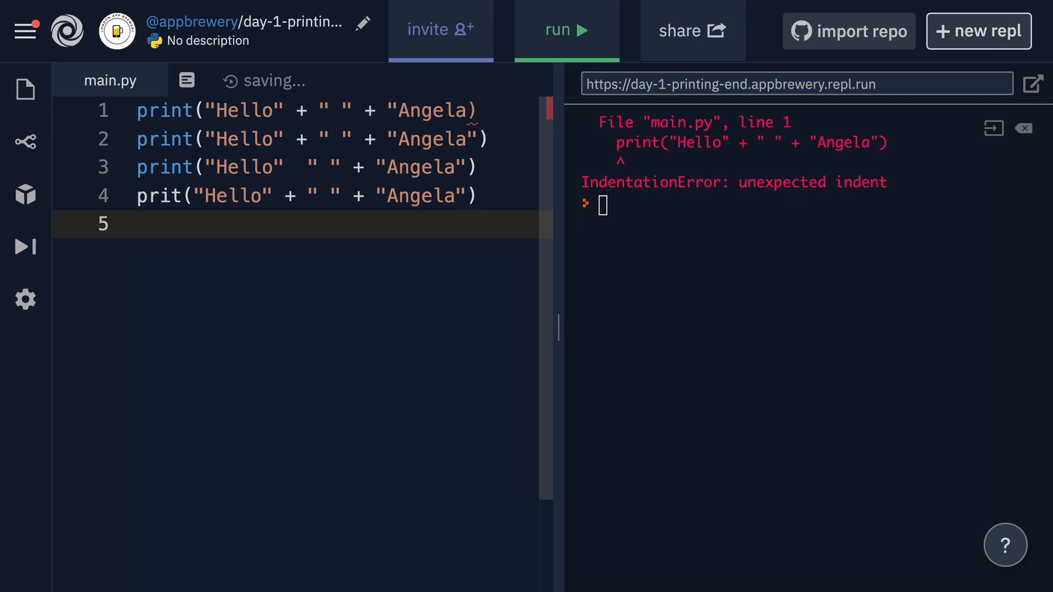
{"action": "type", "text": "print(\"Hello\" + \" \" + \"Angela\")"}
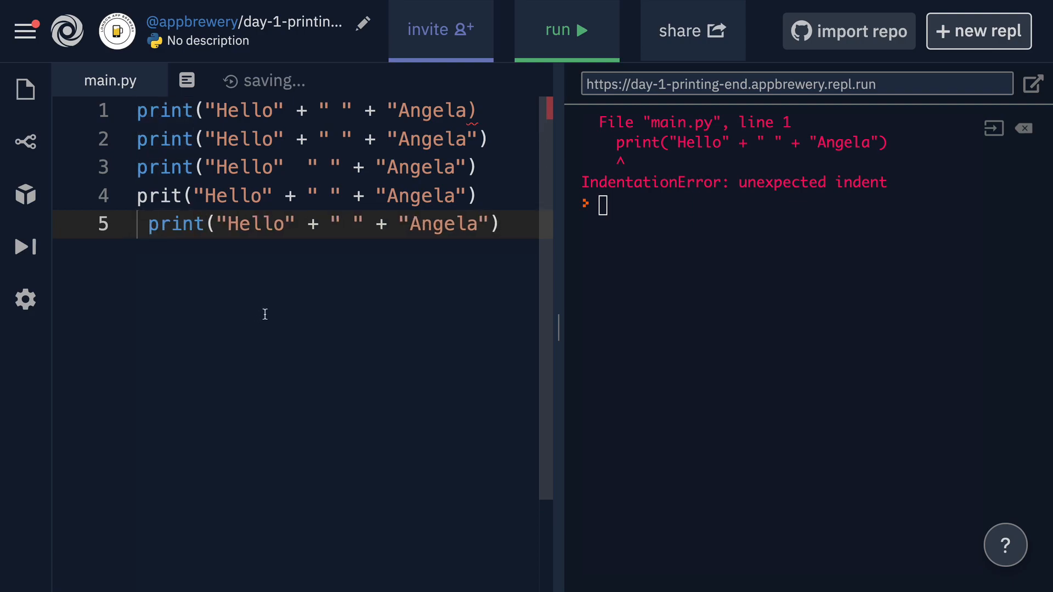
{"action": "left_click", "coordinate": [566, 29]}
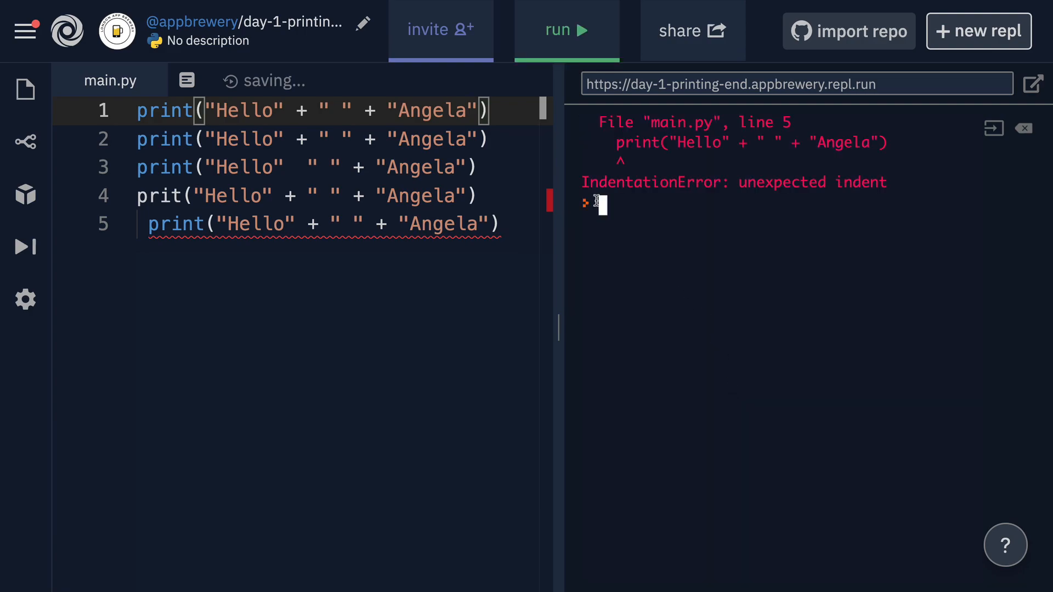
{"action": "mouse_move", "coordinate": [550, 333]}
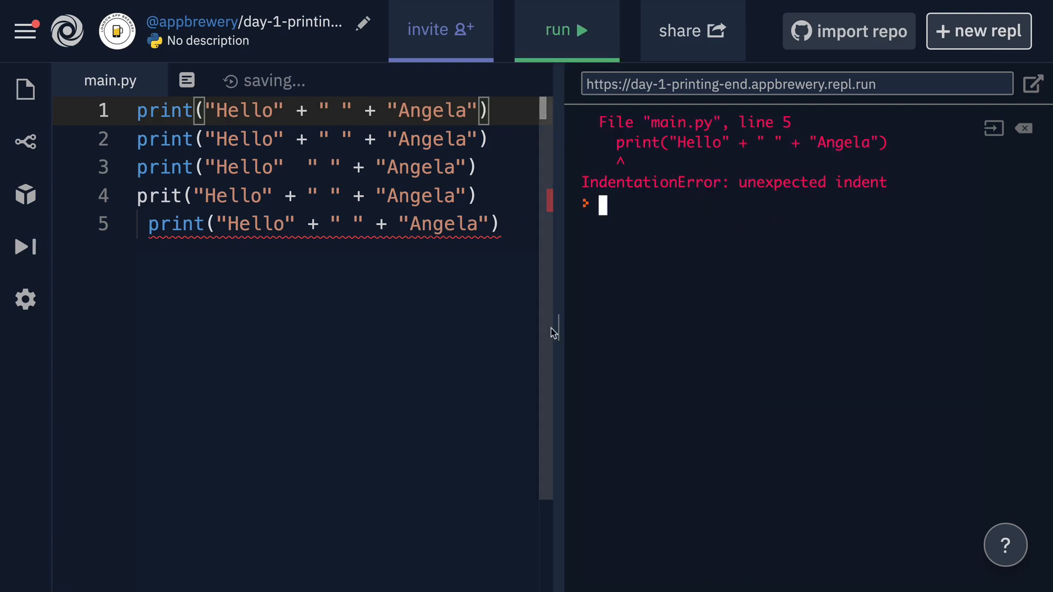
{"action": "mouse_move", "coordinate": [484, 323]}
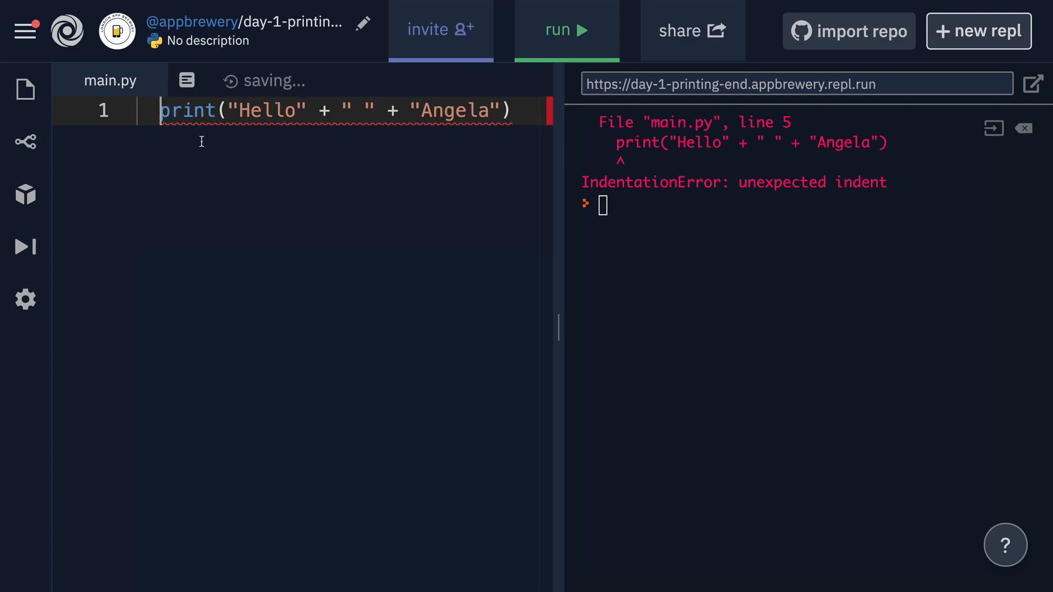
{"action": "mouse_move", "coordinate": [188, 110]}
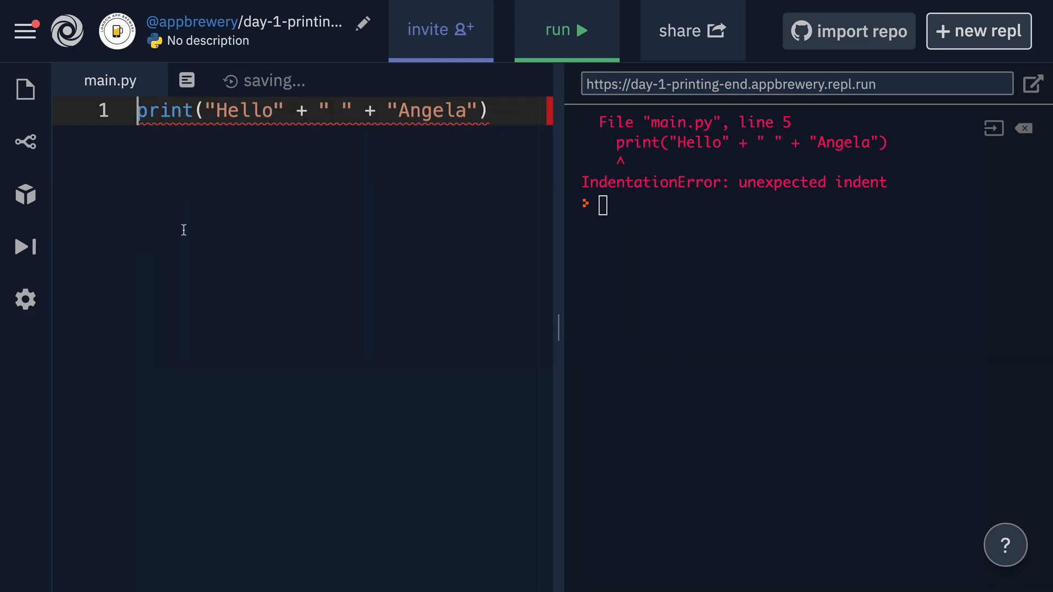
Remove the leading space from the print line and restore its closing parenthesis
{"action": "key", "text": "Backspace"}
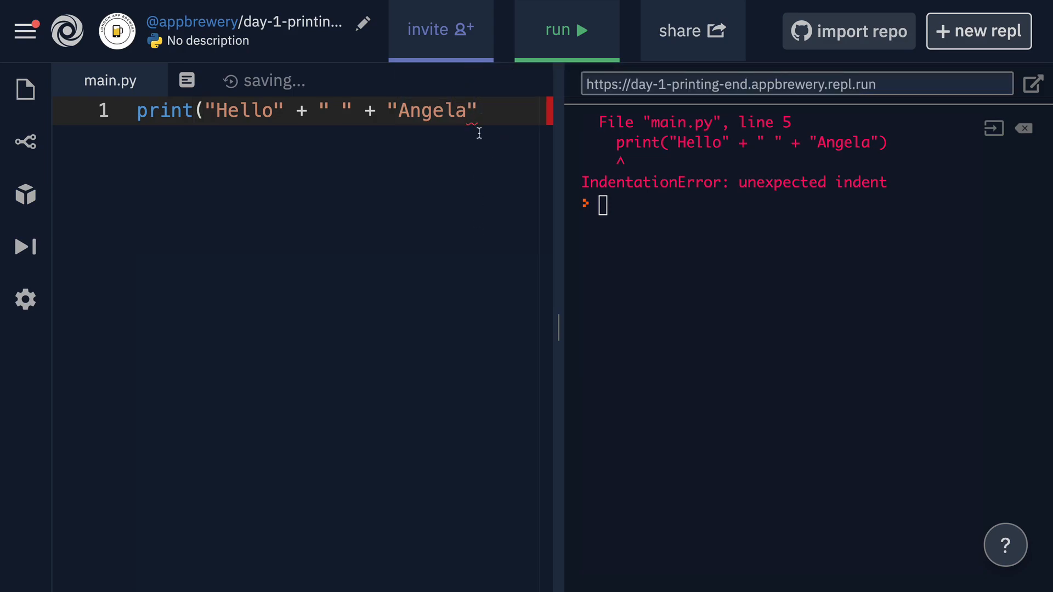
{"action": "type", "text": ")"}
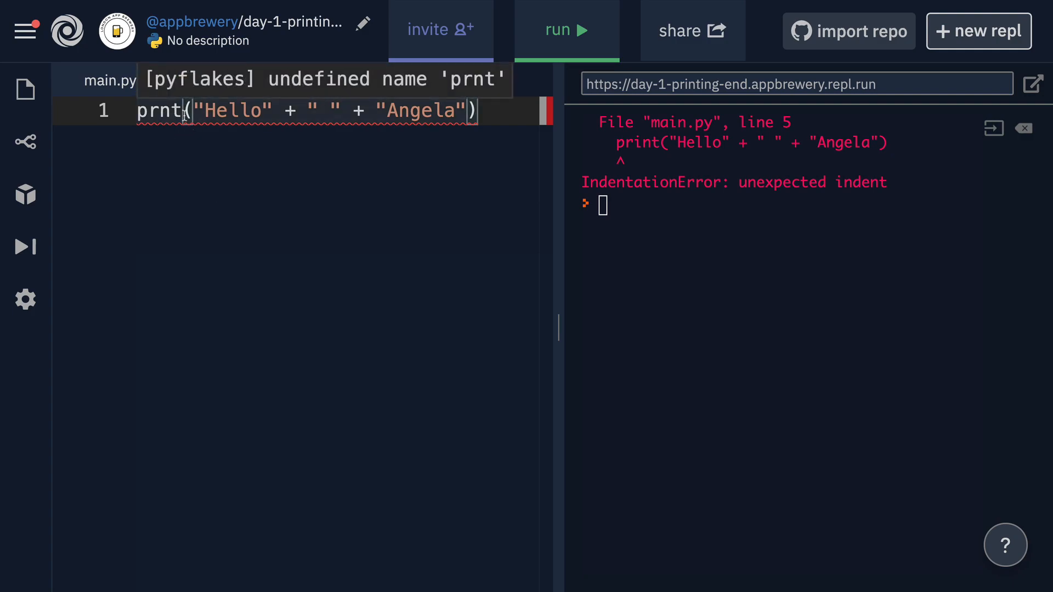
{"action": "mouse_move", "coordinate": [418, 83]}
{"action": "type", "text": "i"}
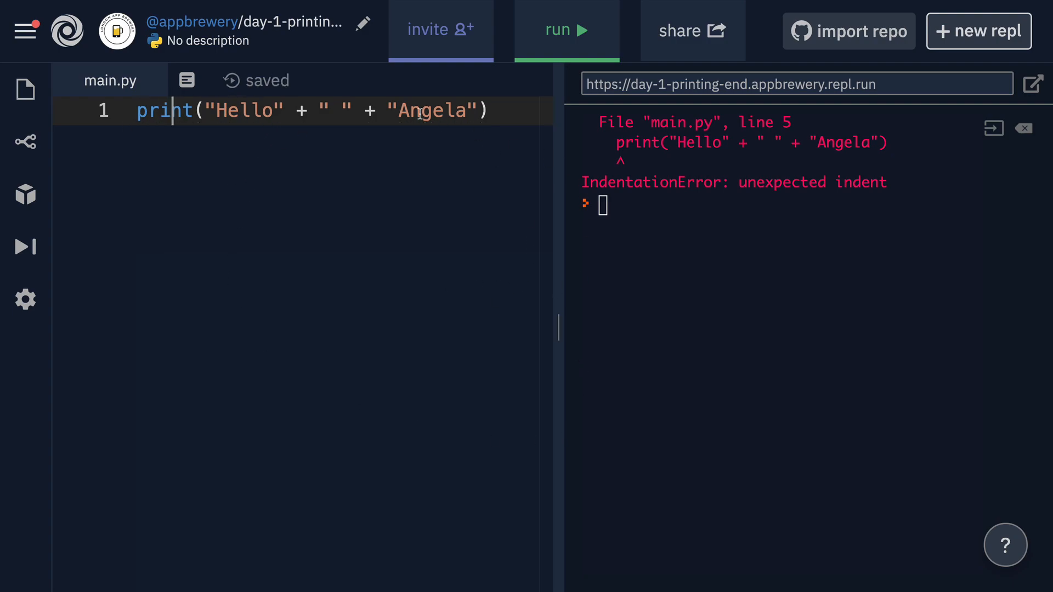
{"action": "mouse_move", "coordinate": [482, 335]}
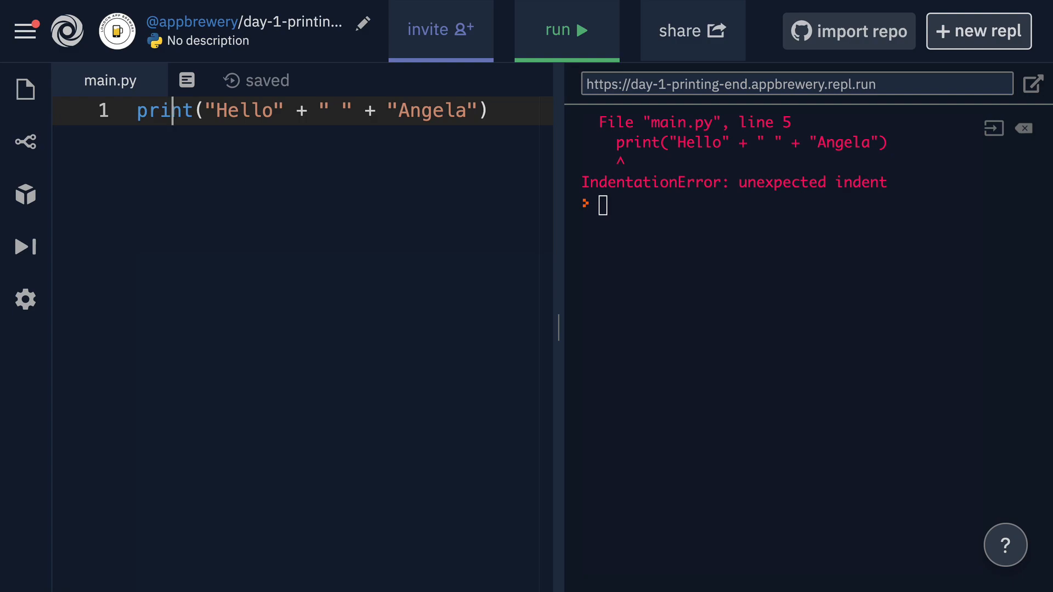
Run main.py so the console prints Hello Angela
{"action": "left_click", "coordinate": [566, 30]}
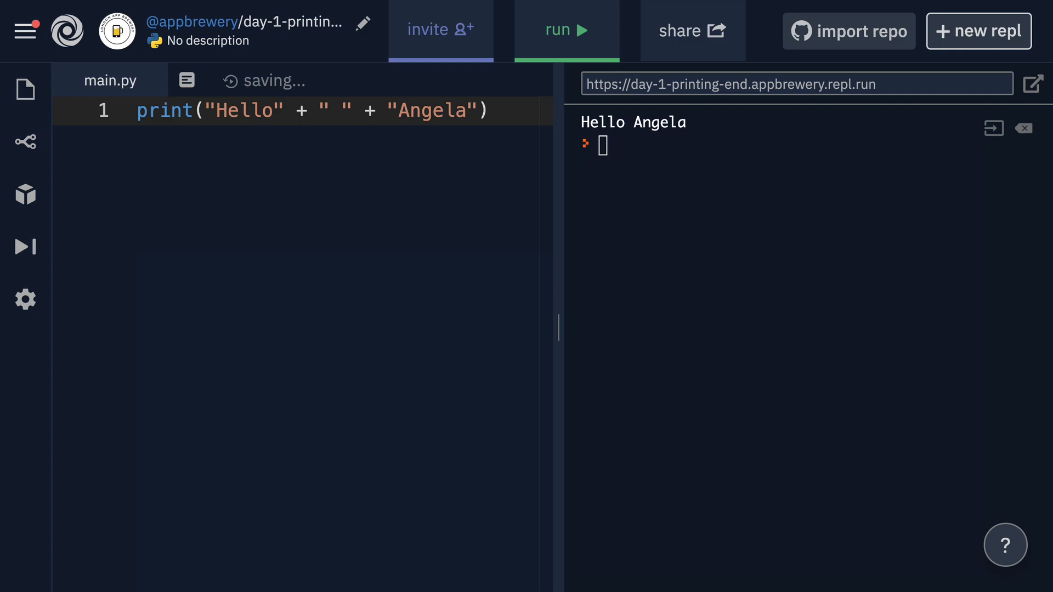